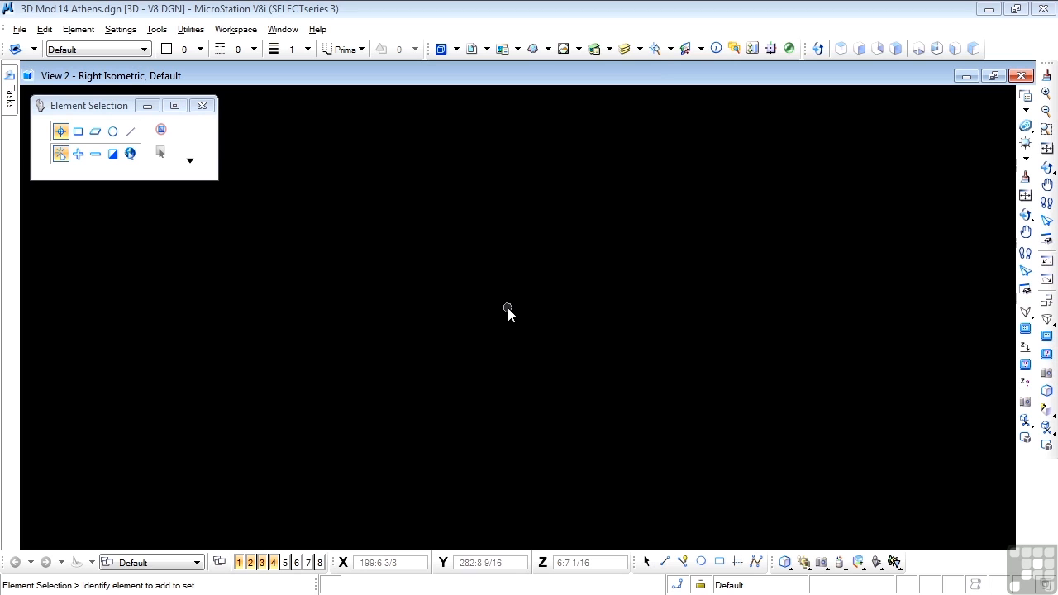
pyautogui.moveTo(827, 549)
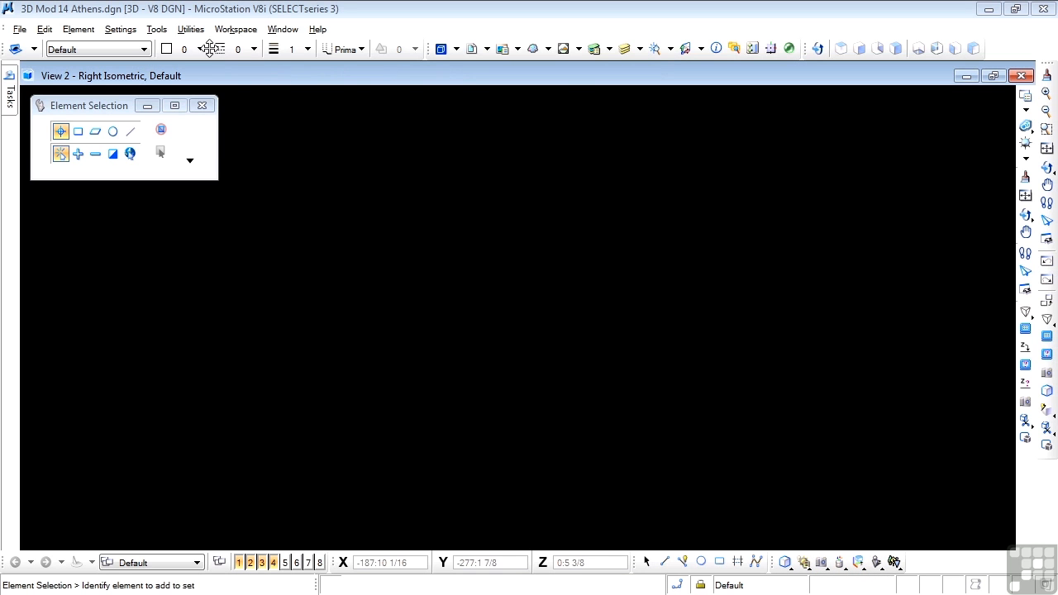
# Open the Visualization tools as a toolbox from the Tools menu
pyautogui.click(157, 29)
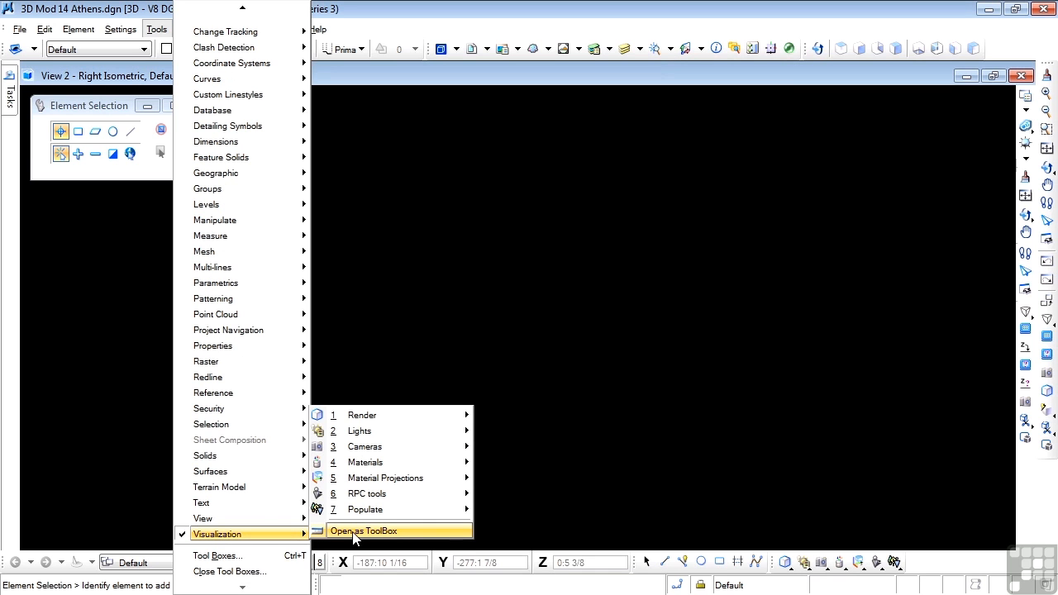
pyautogui.click(364, 531)
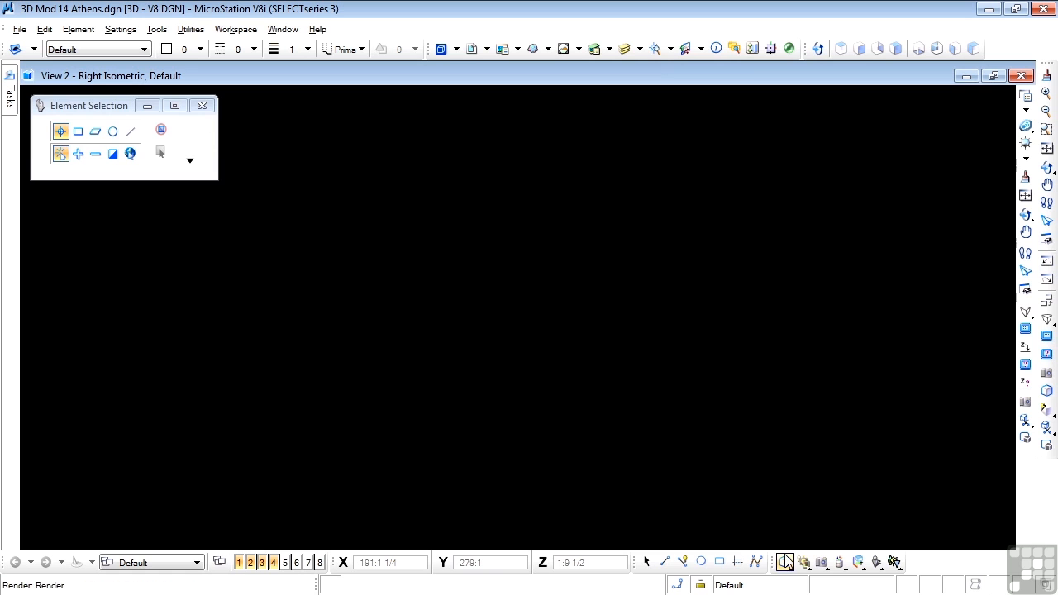
pyautogui.moveTo(784, 562)
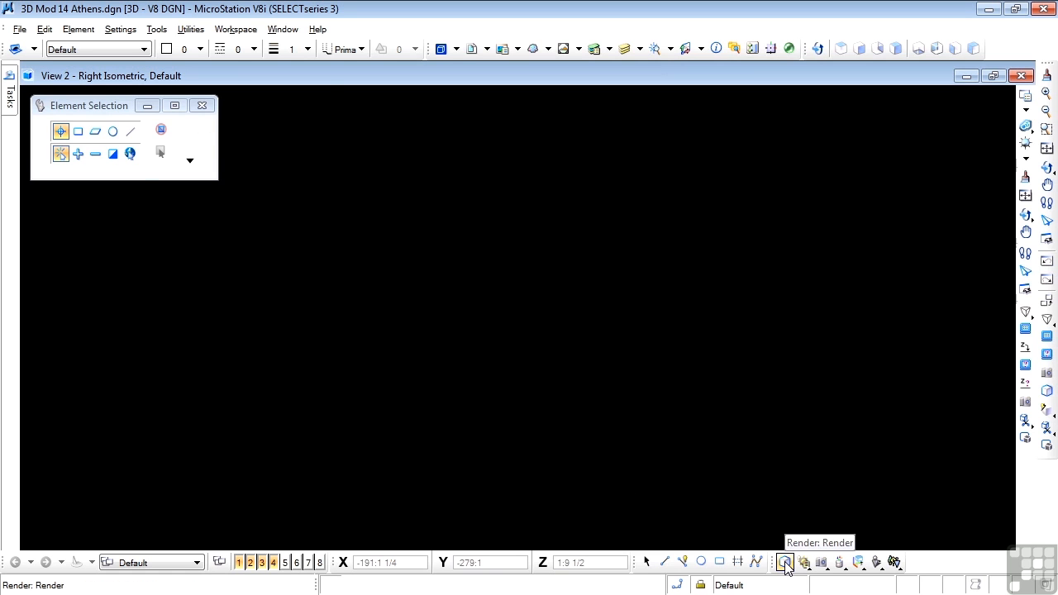
# Start the Render tool to open the Luxology render window set to Draft, view 2, 600x280
pyautogui.click(784, 562)
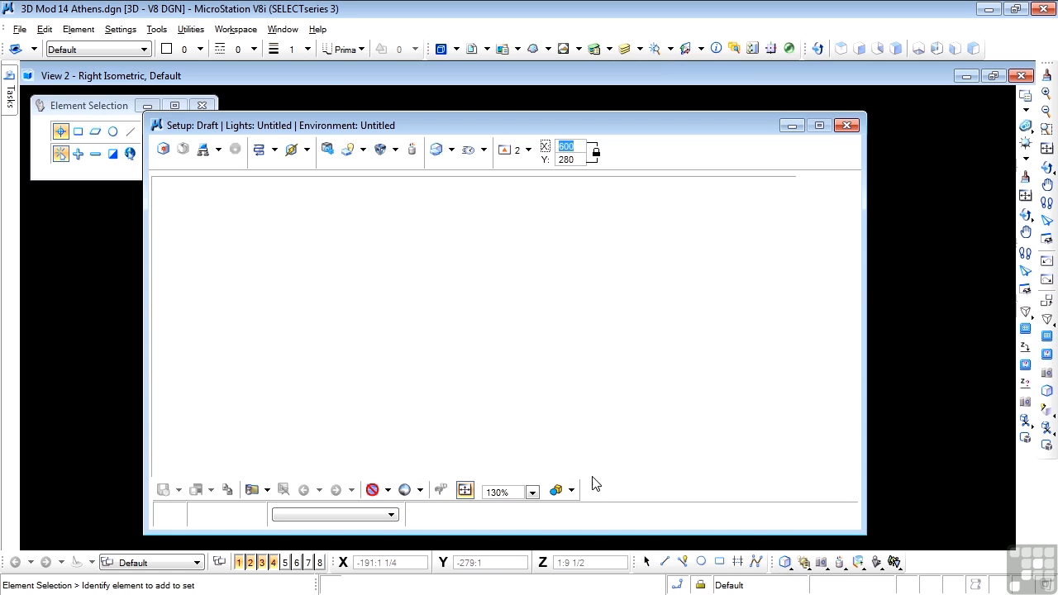
pyautogui.moveTo(337, 237)
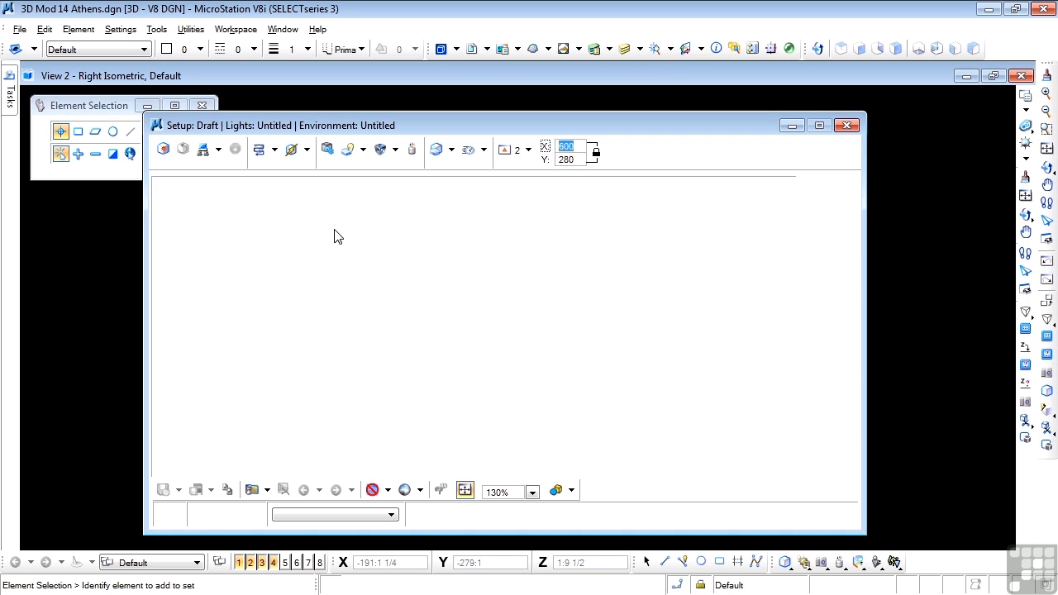
pyautogui.moveTo(721, 461)
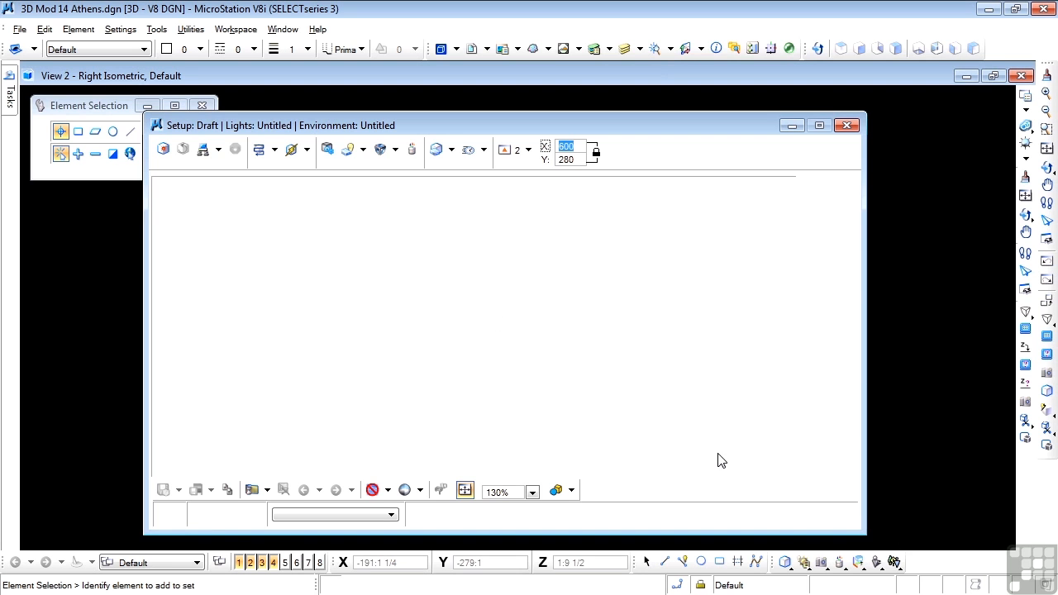
pyautogui.moveTo(785, 563)
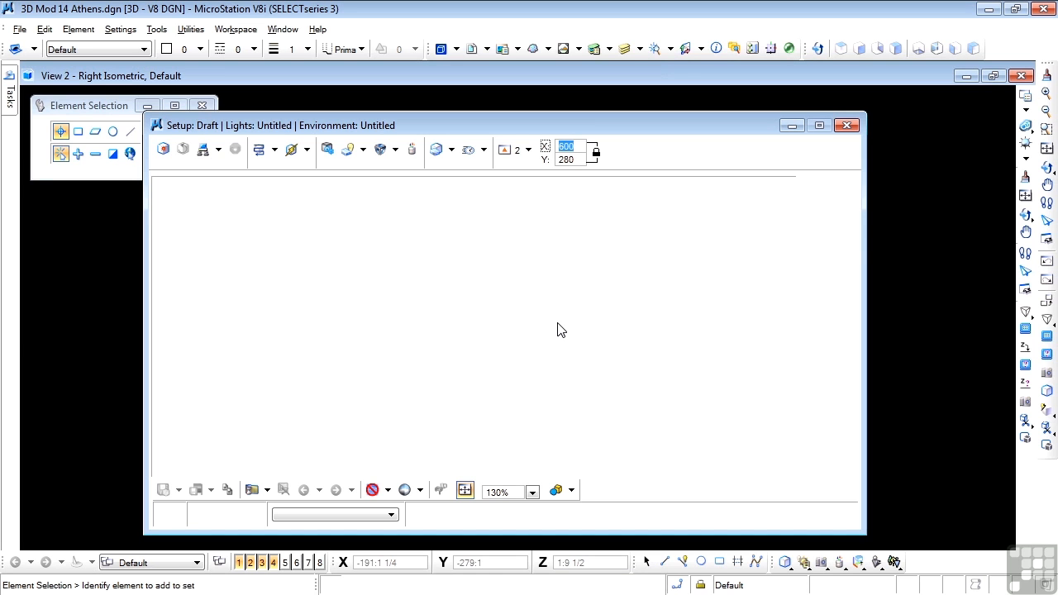
pyautogui.moveTo(598, 446)
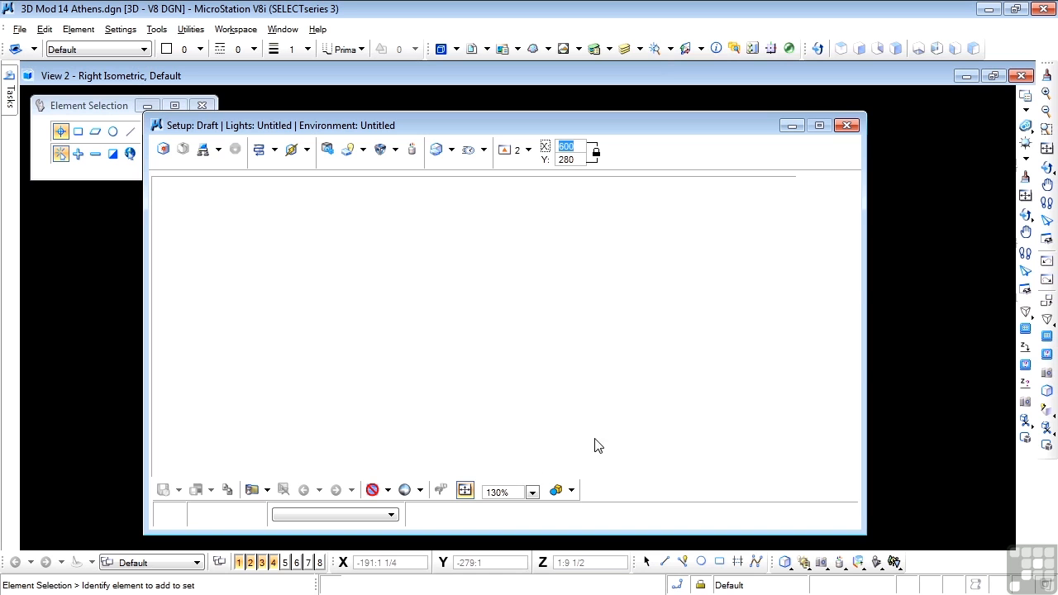
pyautogui.moveTo(282, 255)
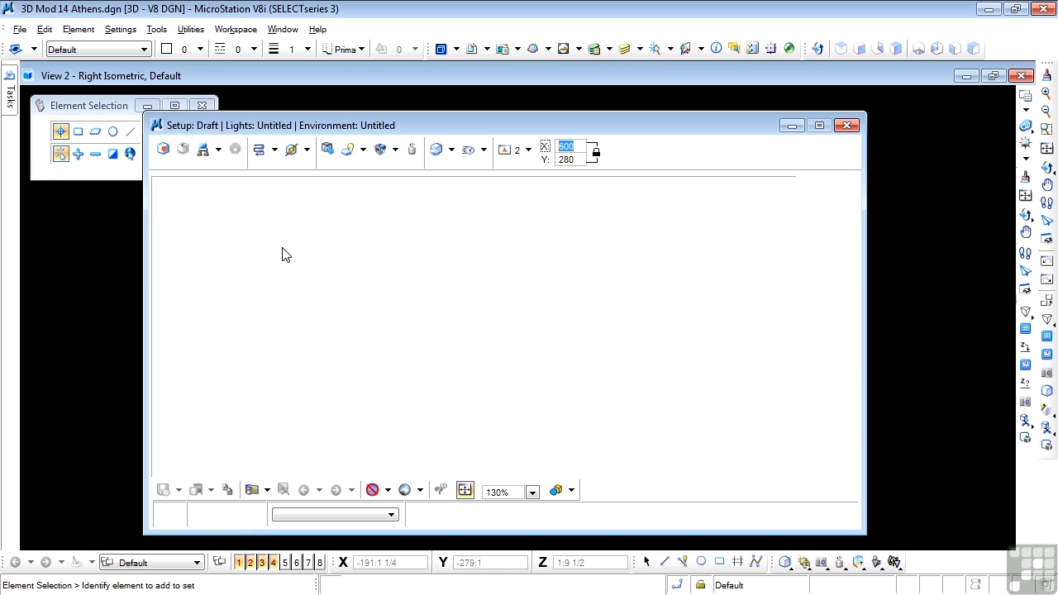
pyautogui.moveTo(171, 170)
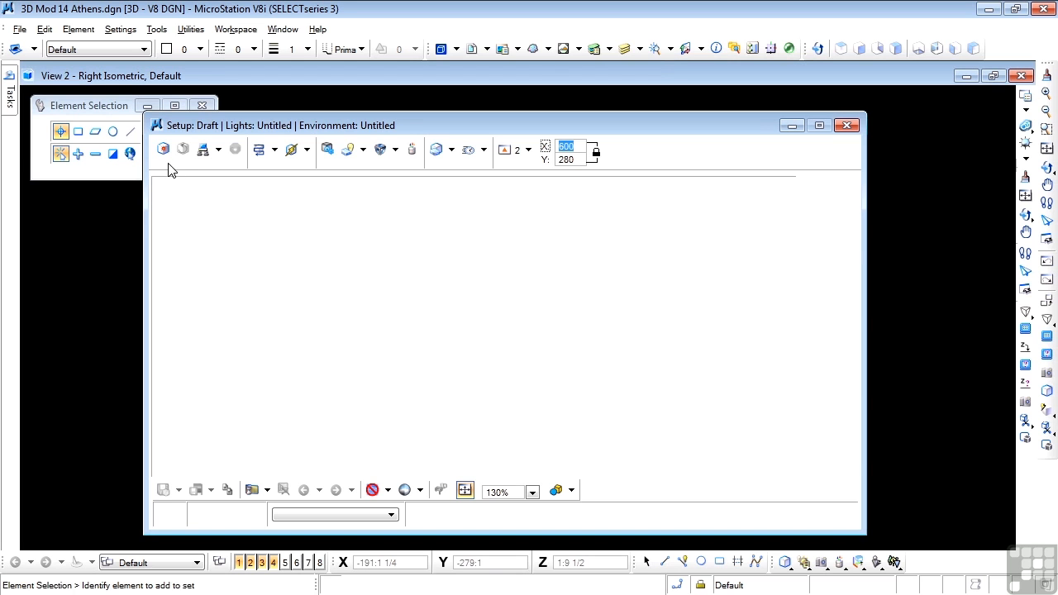
pyautogui.moveTo(164, 150)
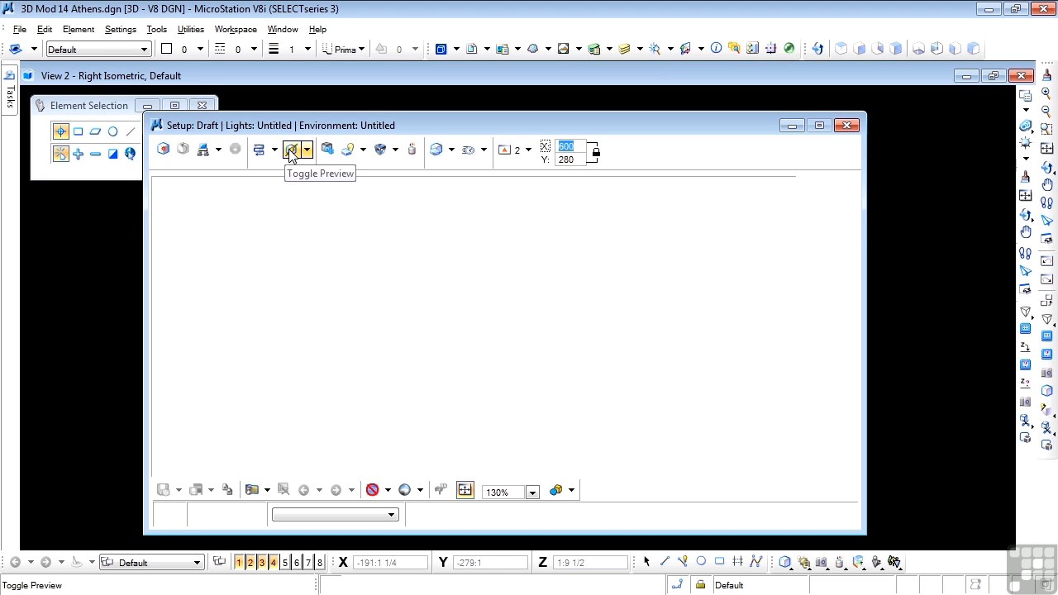
pyautogui.moveTo(294, 155)
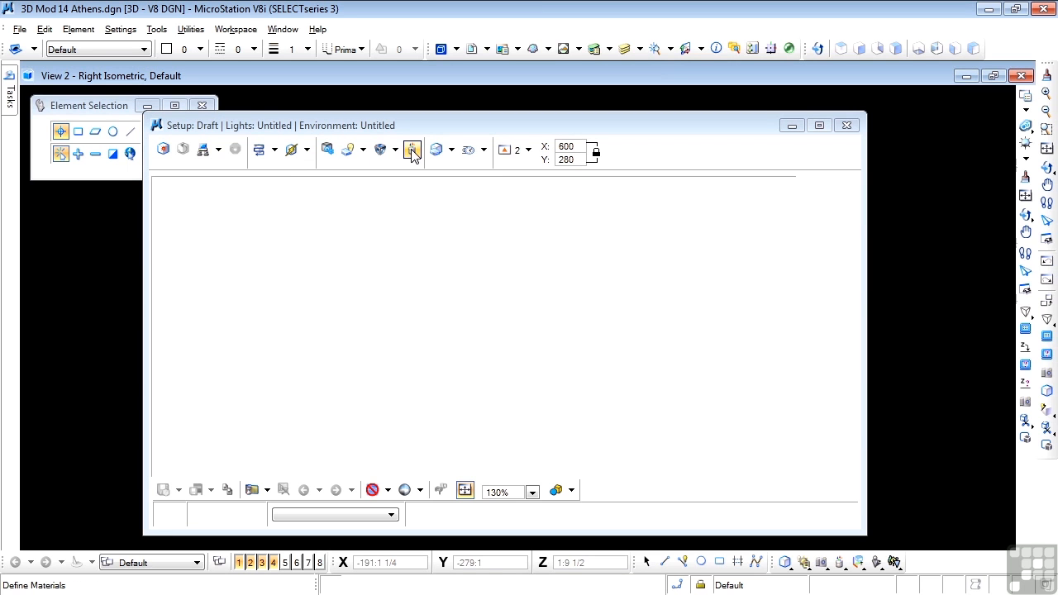
pyautogui.moveTo(437, 149)
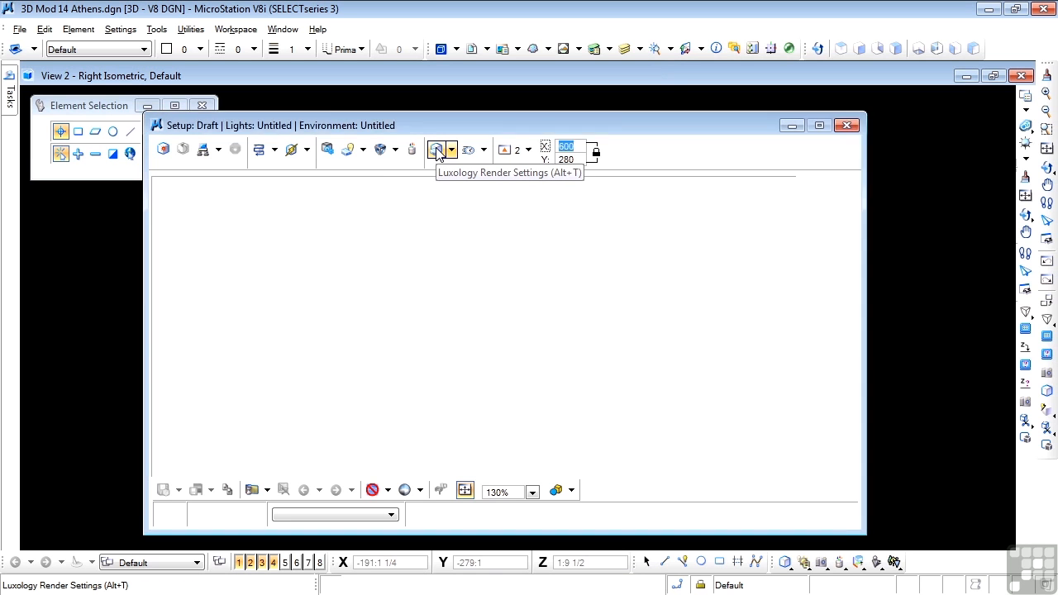
# Open Luxology Render Settings and select the Draft render setup
pyautogui.click(437, 150)
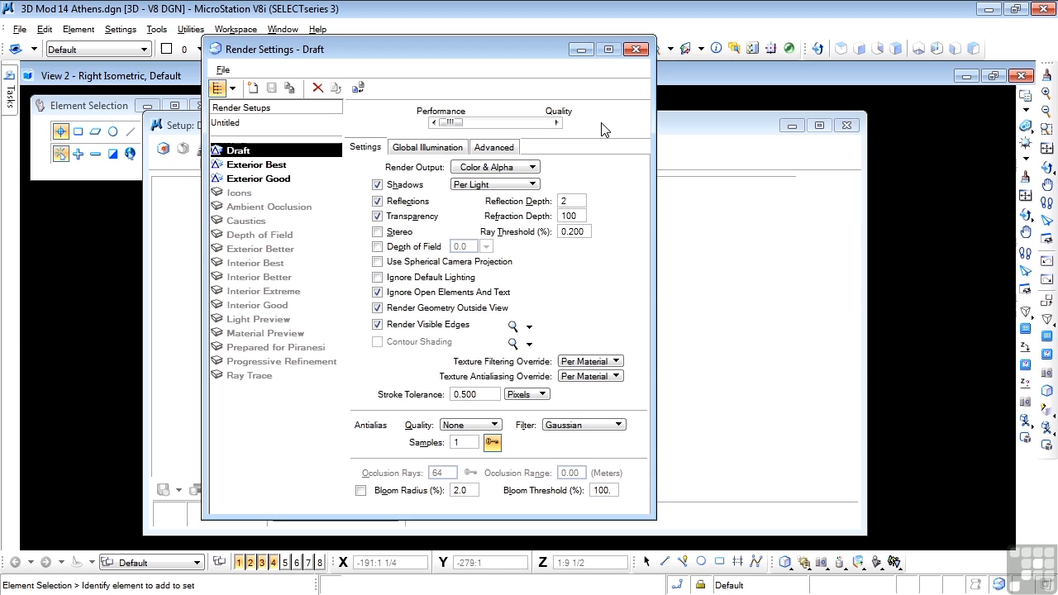
pyautogui.moveTo(279, 320)
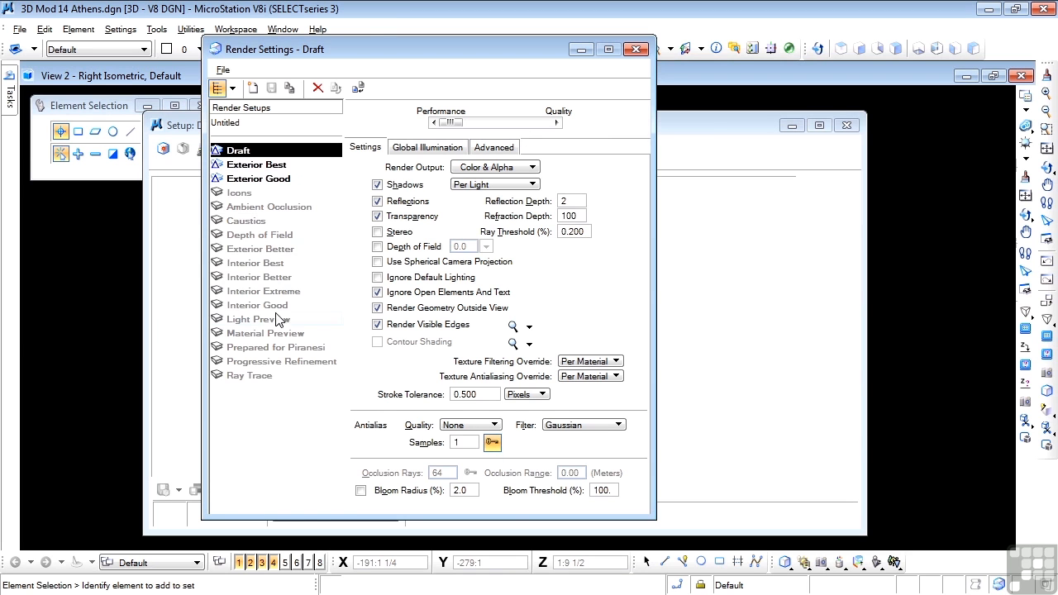
pyautogui.moveTo(271, 394)
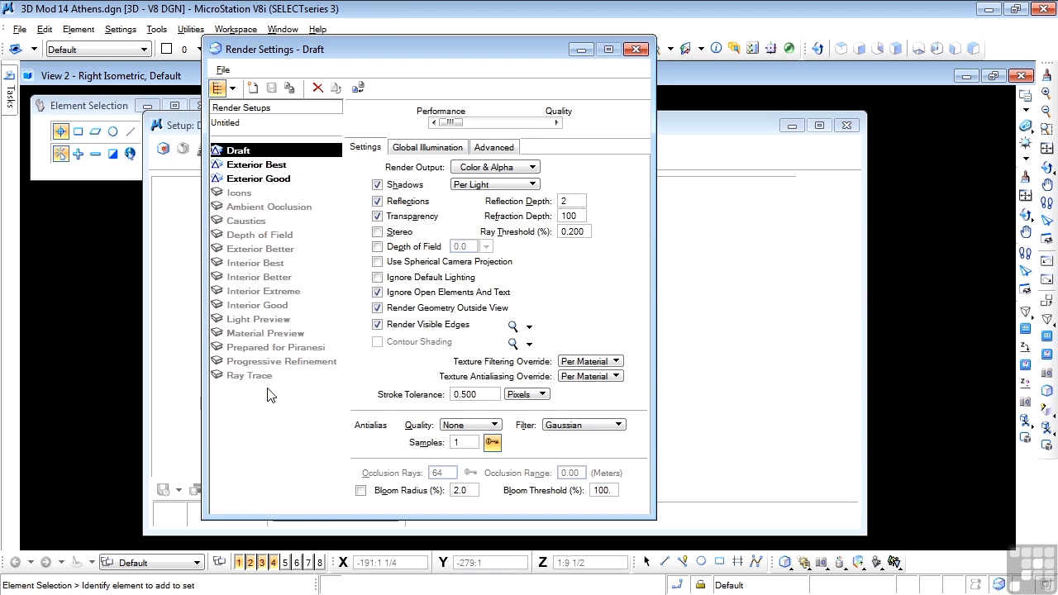
pyautogui.moveTo(296, 292)
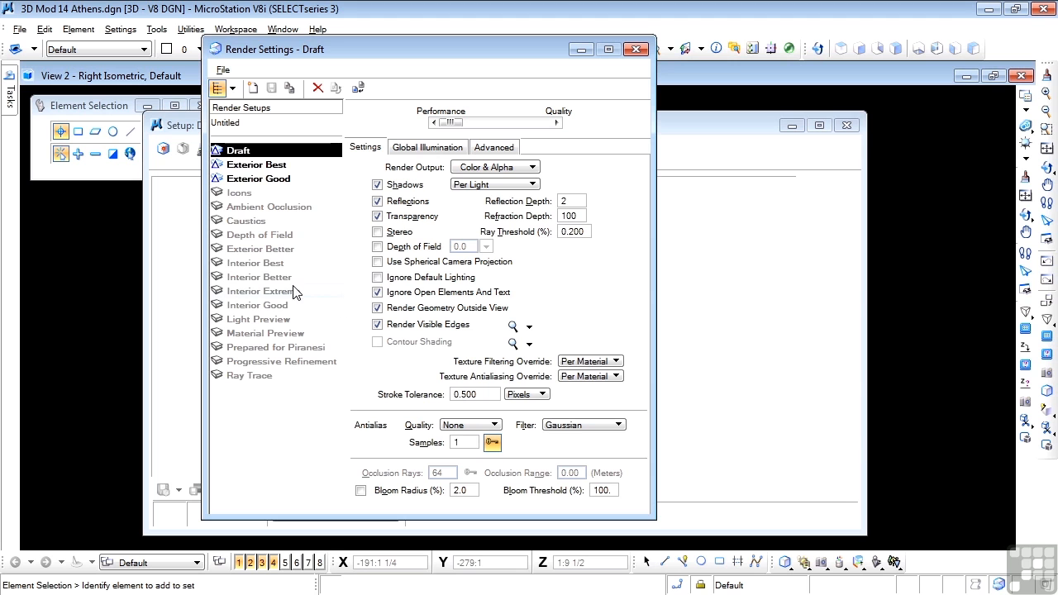
pyautogui.moveTo(286, 252)
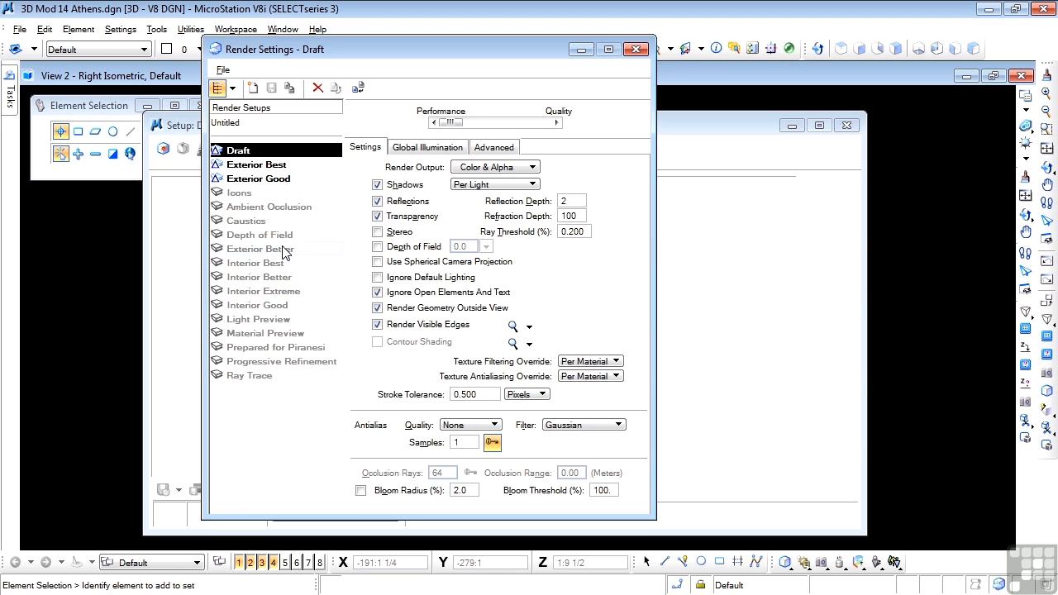
pyautogui.moveTo(301, 188)
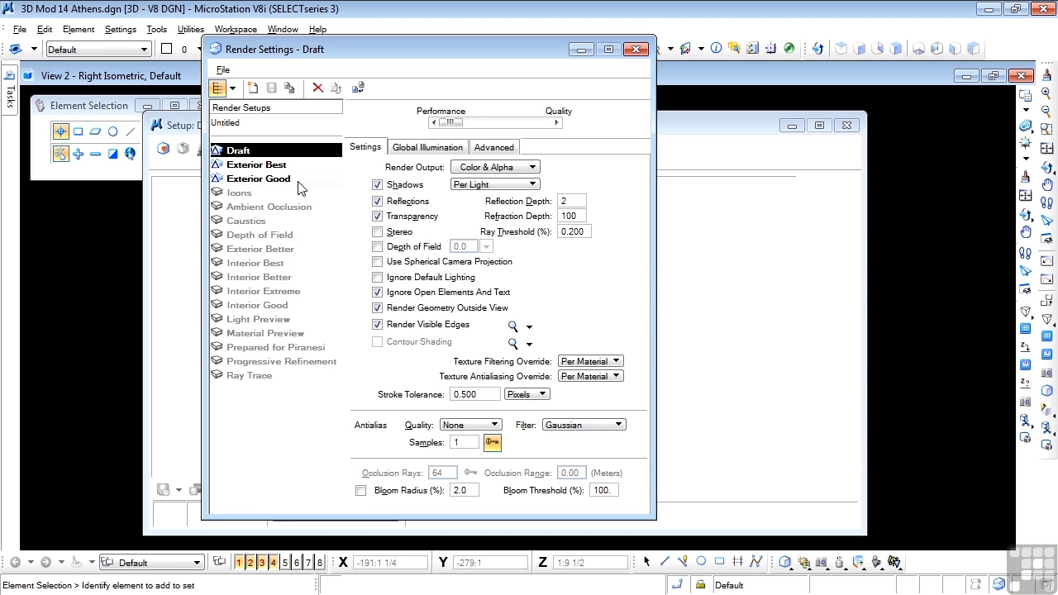
pyautogui.moveTo(235, 149)
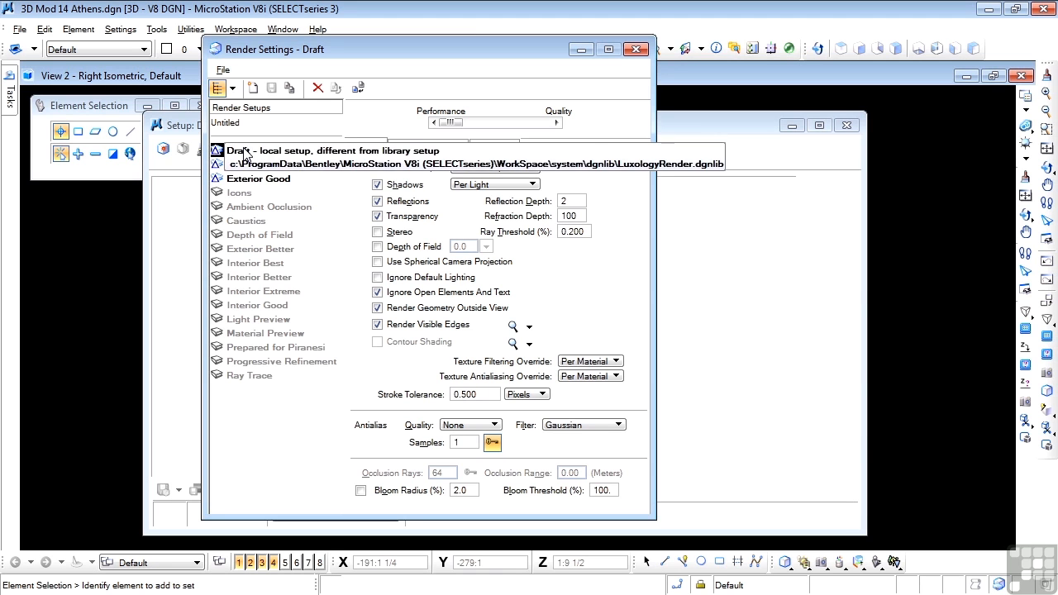
pyautogui.click(265, 150)
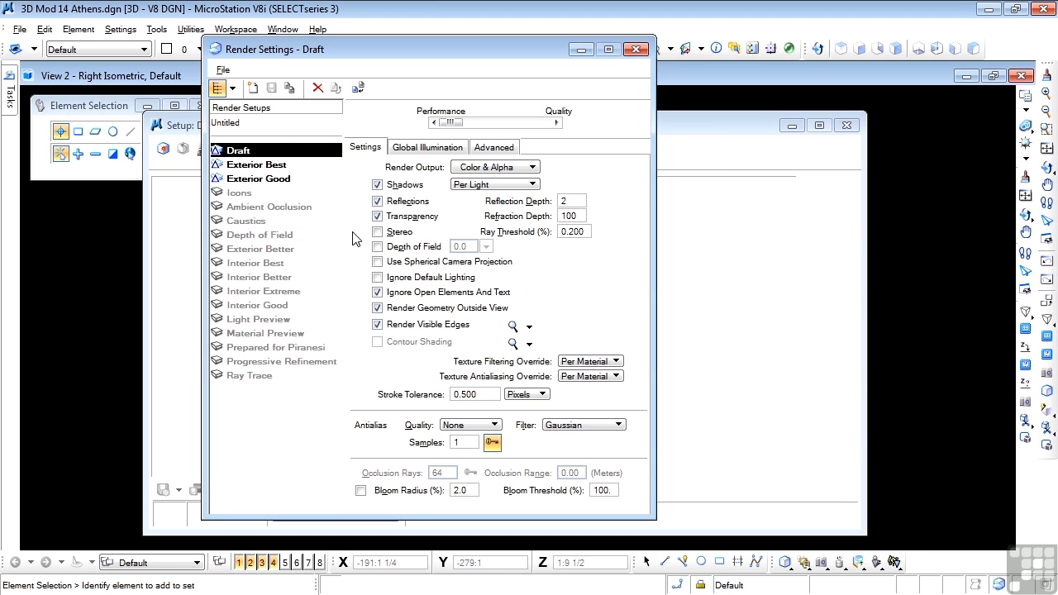
pyautogui.moveTo(512, 209)
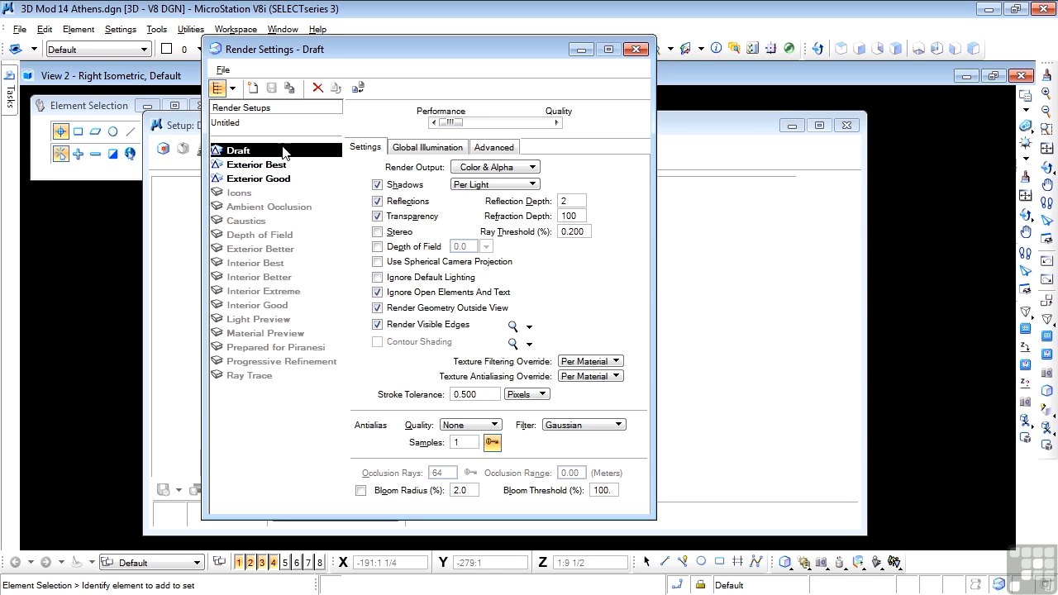
pyautogui.moveTo(259, 119)
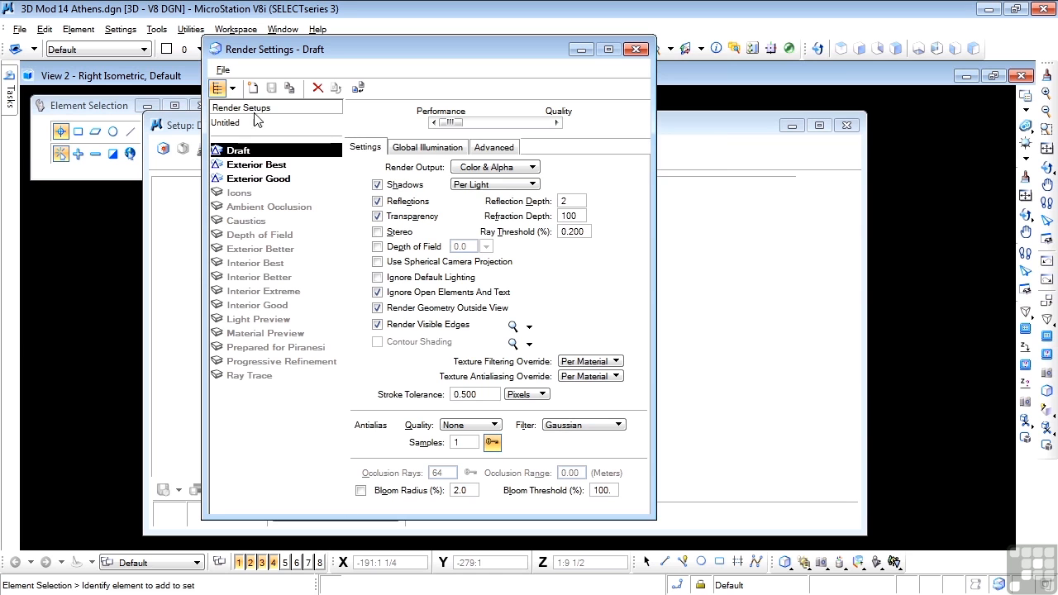
pyautogui.moveTo(254, 87)
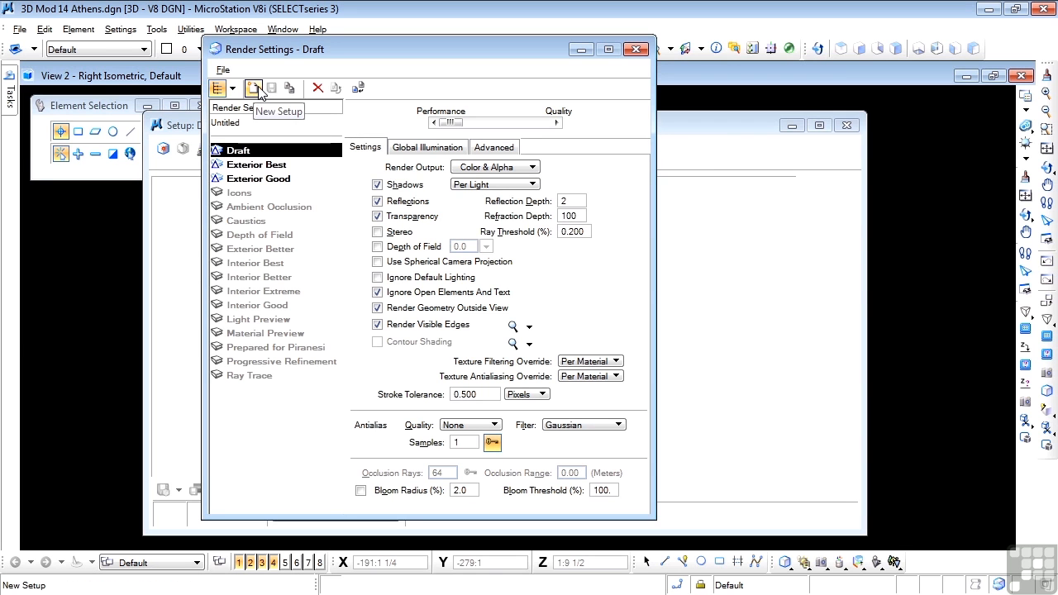
pyautogui.moveTo(254, 88)
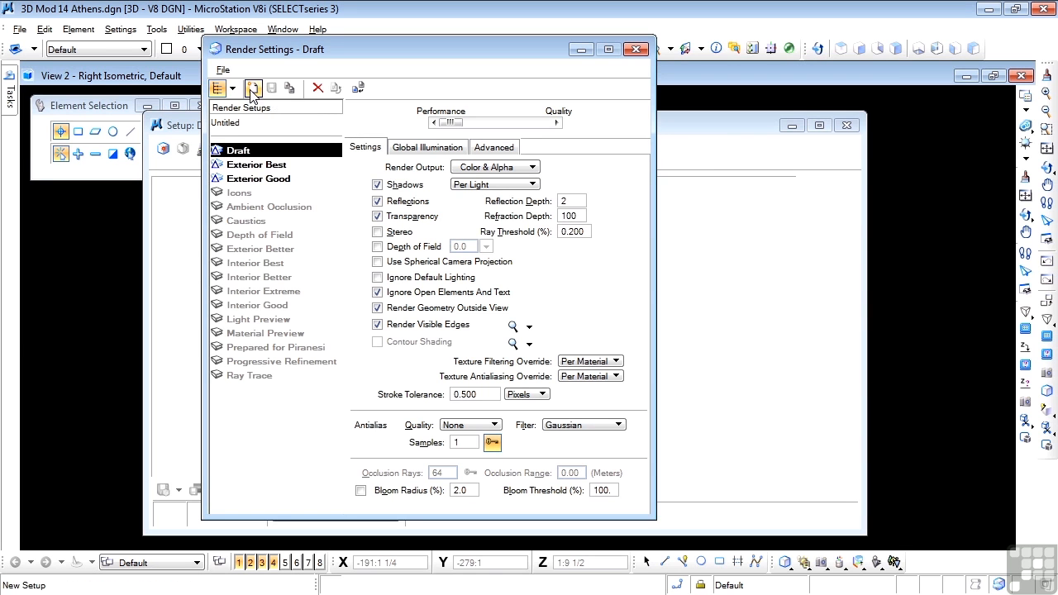
pyautogui.moveTo(240, 150)
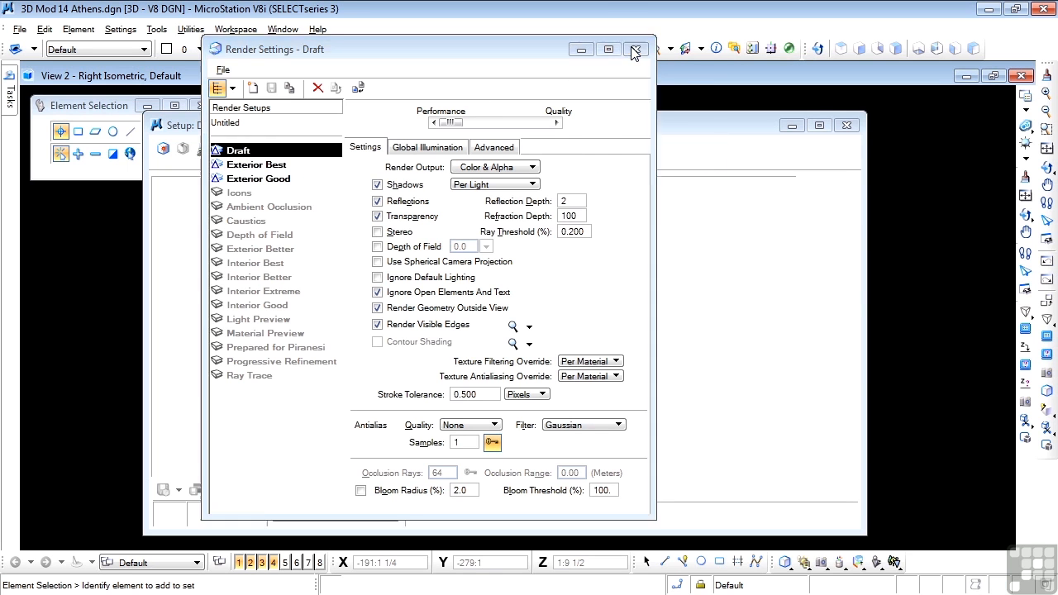
pyautogui.click(635, 50)
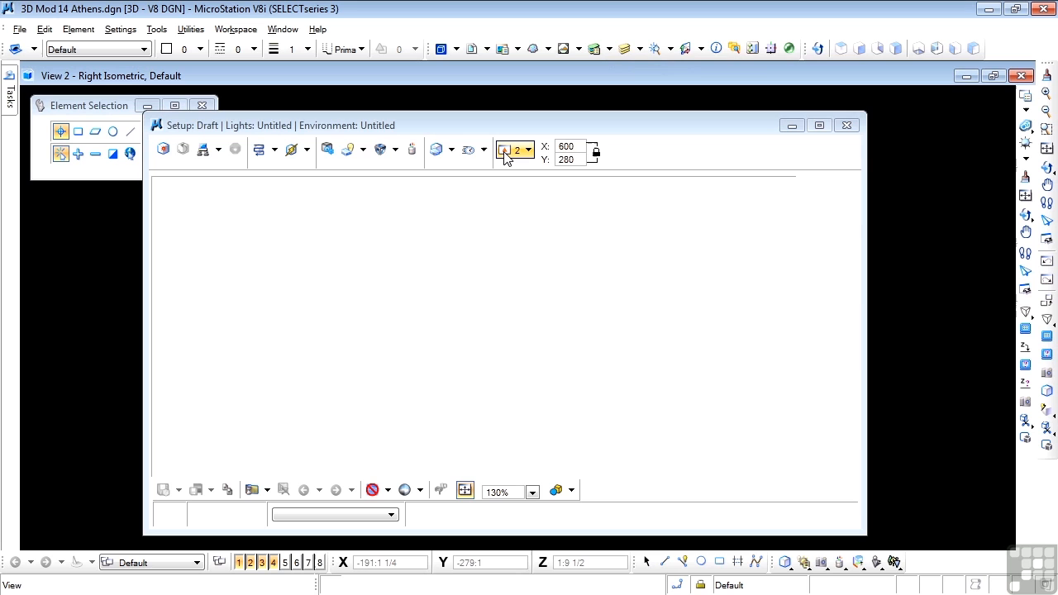
pyautogui.moveTo(511, 153)
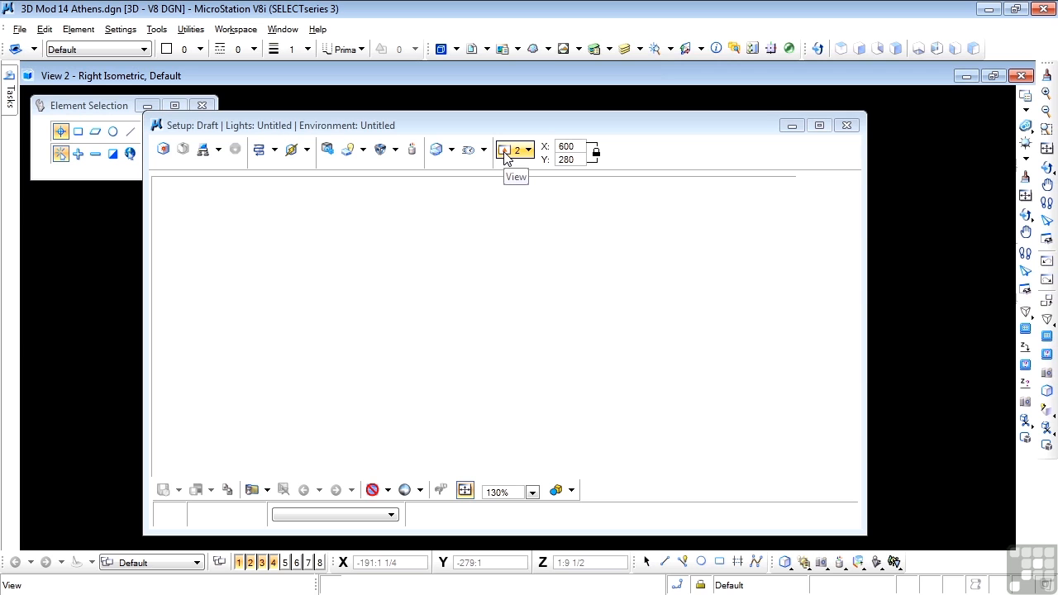
pyautogui.moveTo(513, 153)
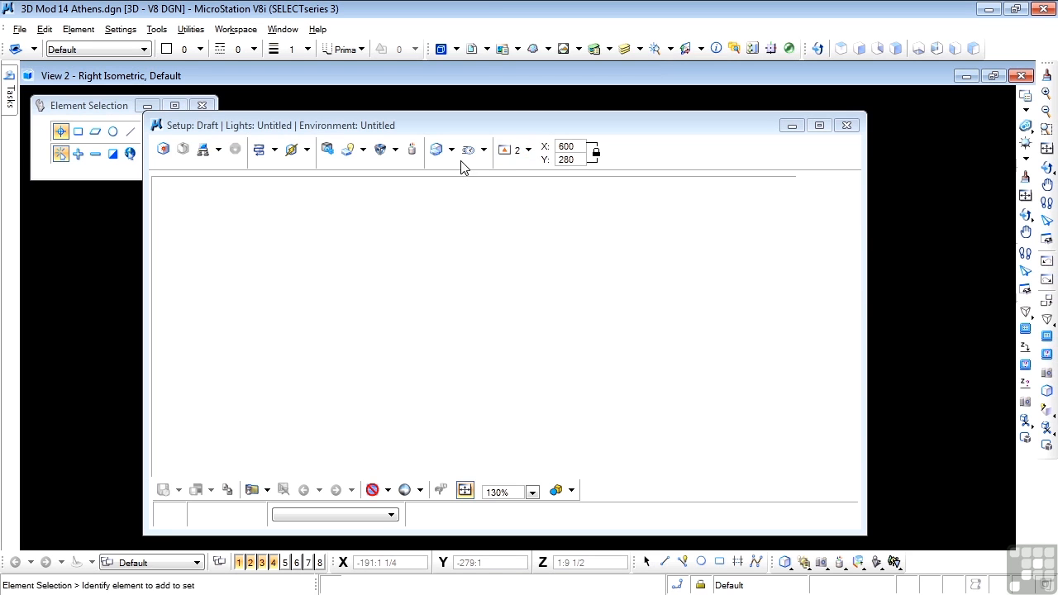
pyautogui.moveTo(515, 150)
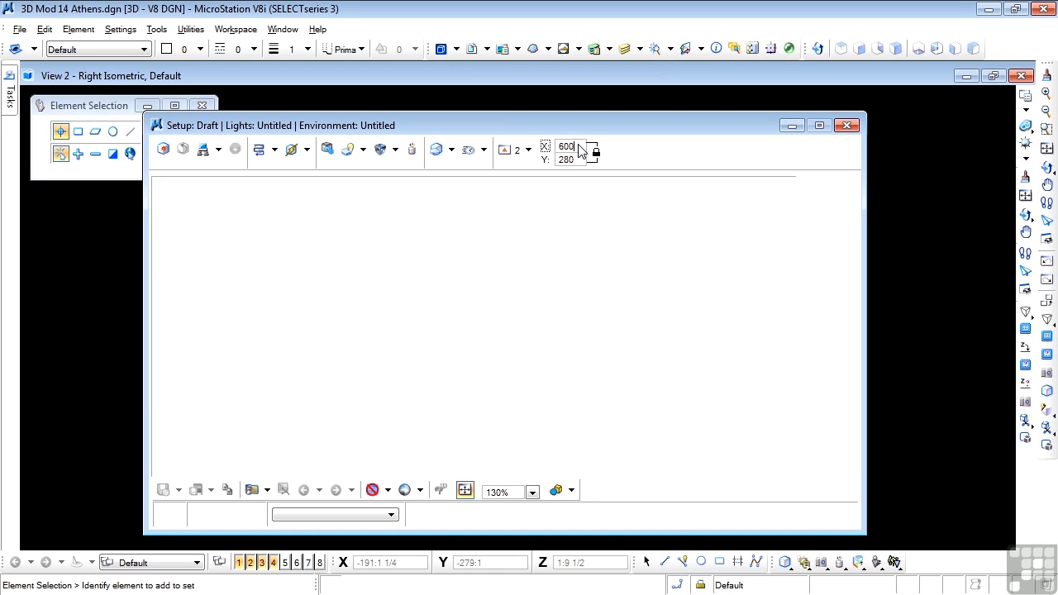
pyautogui.moveTo(583, 161)
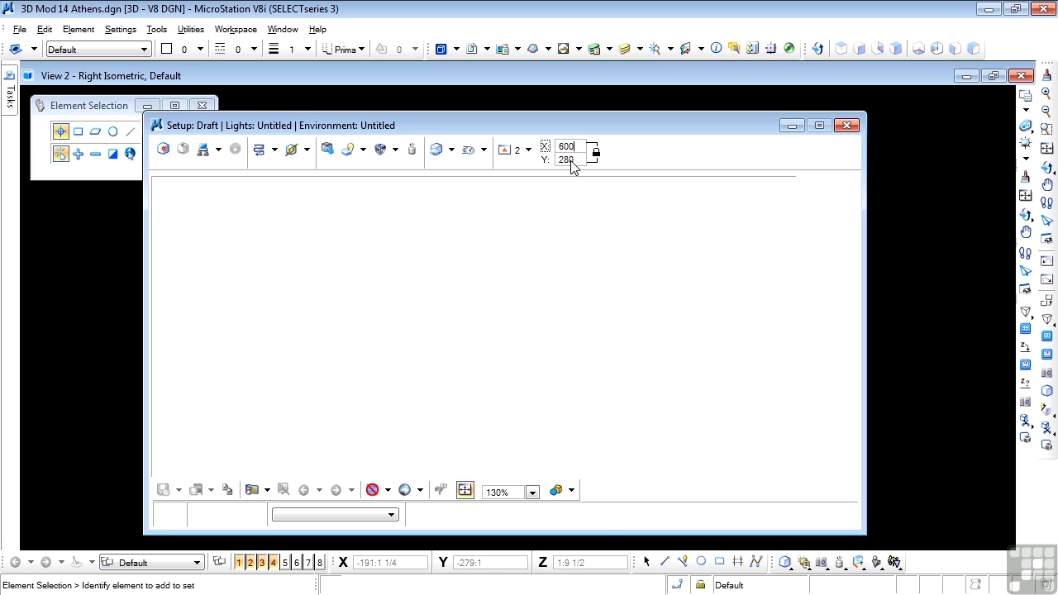
pyautogui.moveTo(583, 162)
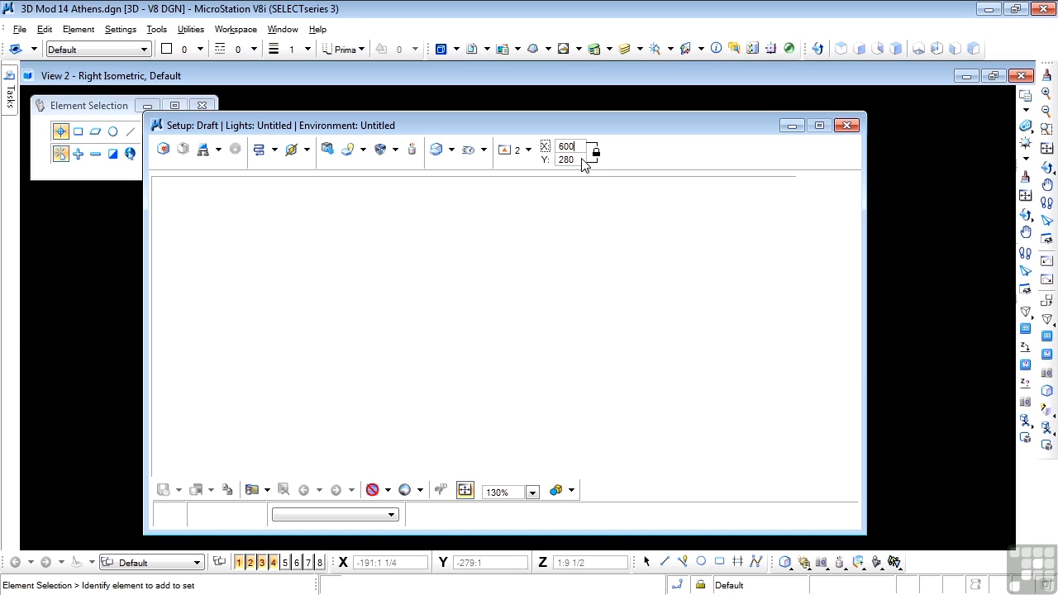
pyautogui.moveTo(578, 153)
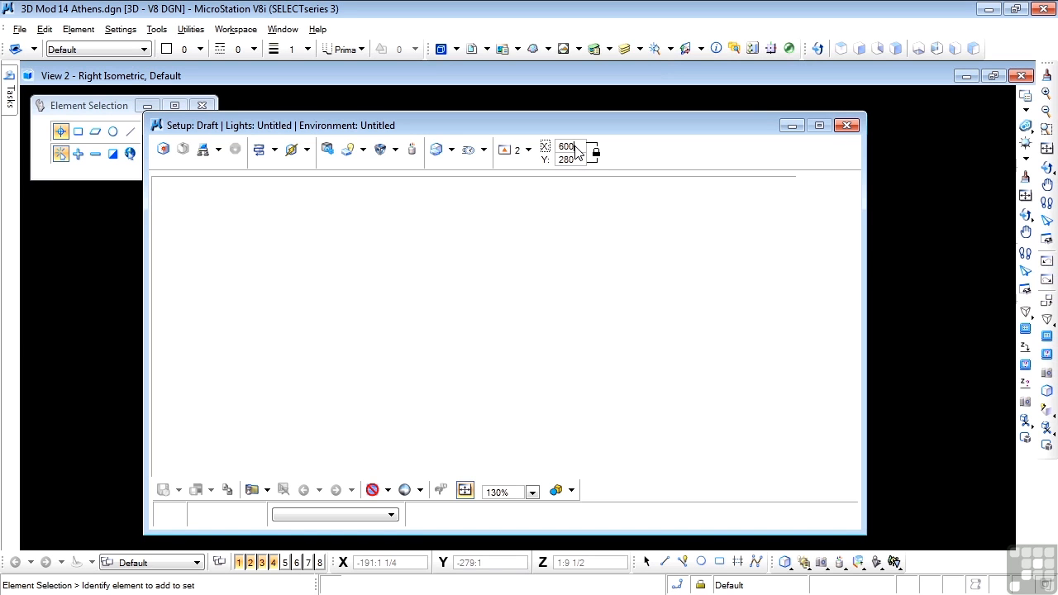
pyautogui.moveTo(579, 161)
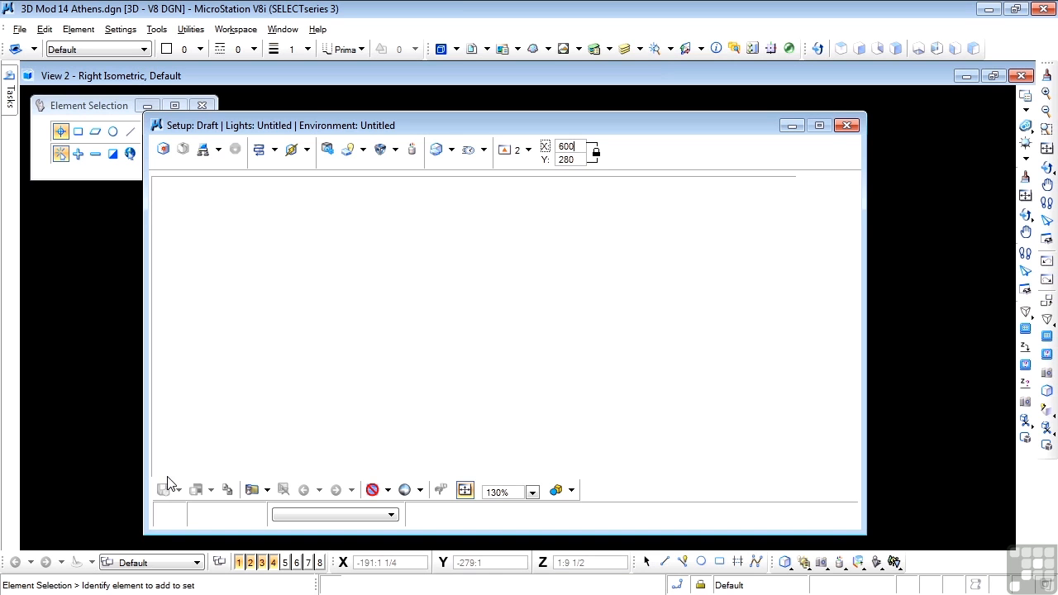
pyautogui.moveTo(166, 490)
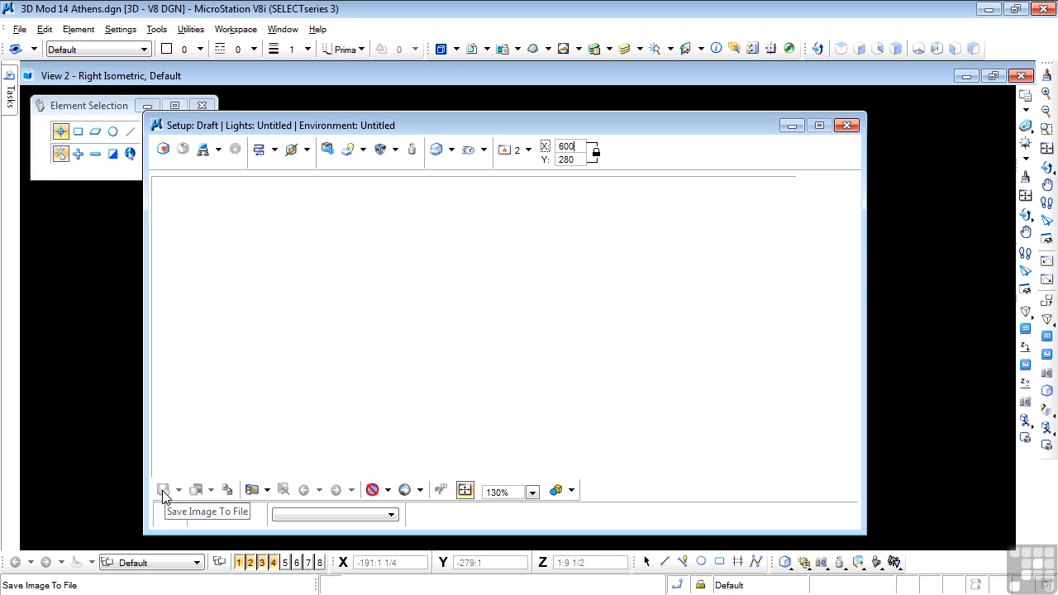
pyautogui.moveTo(171, 496)
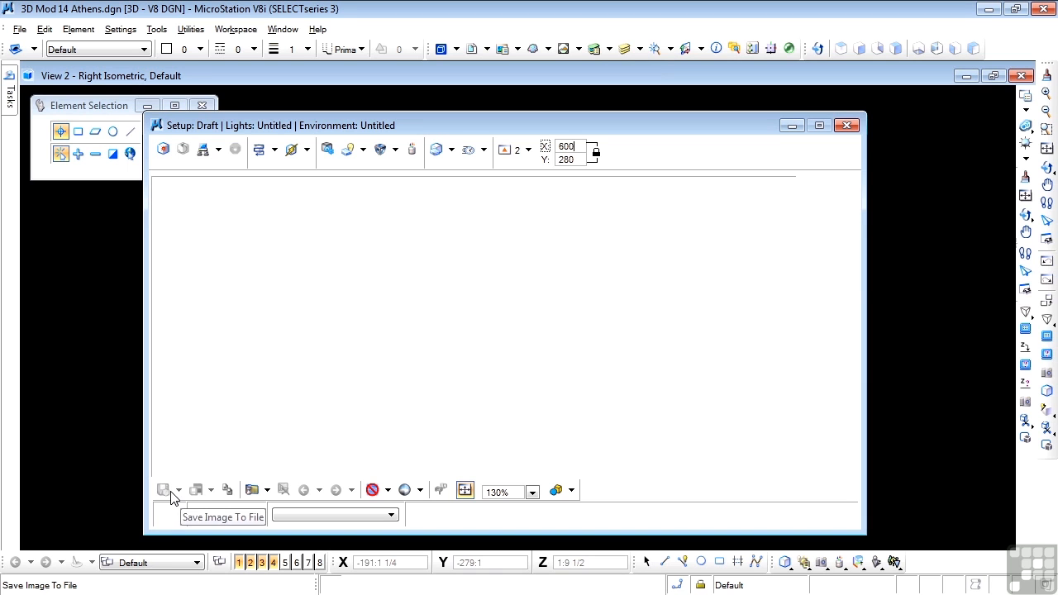
pyautogui.moveTo(284, 490)
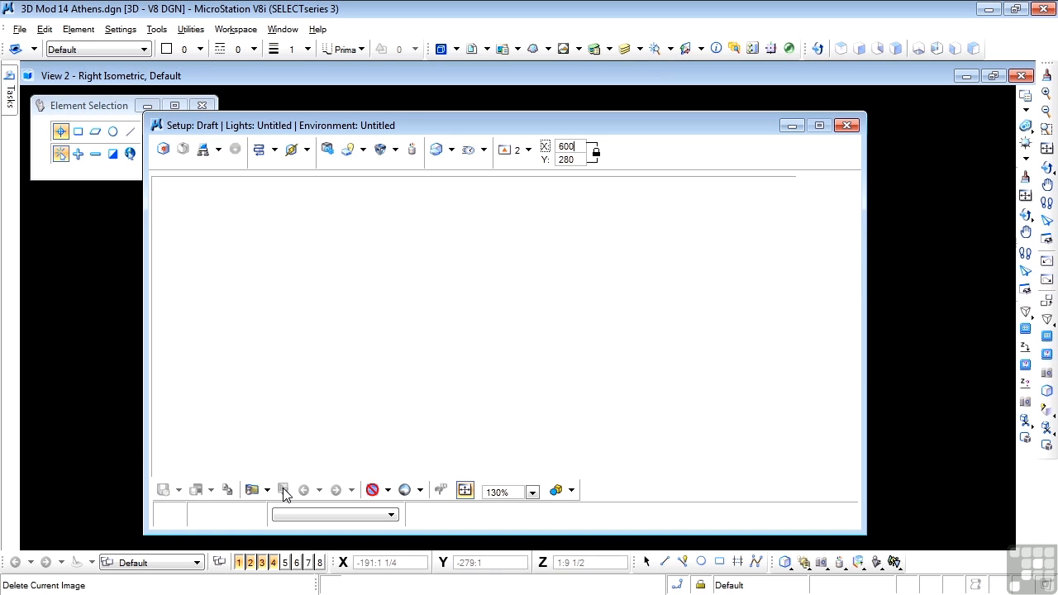
pyautogui.moveTo(252, 489)
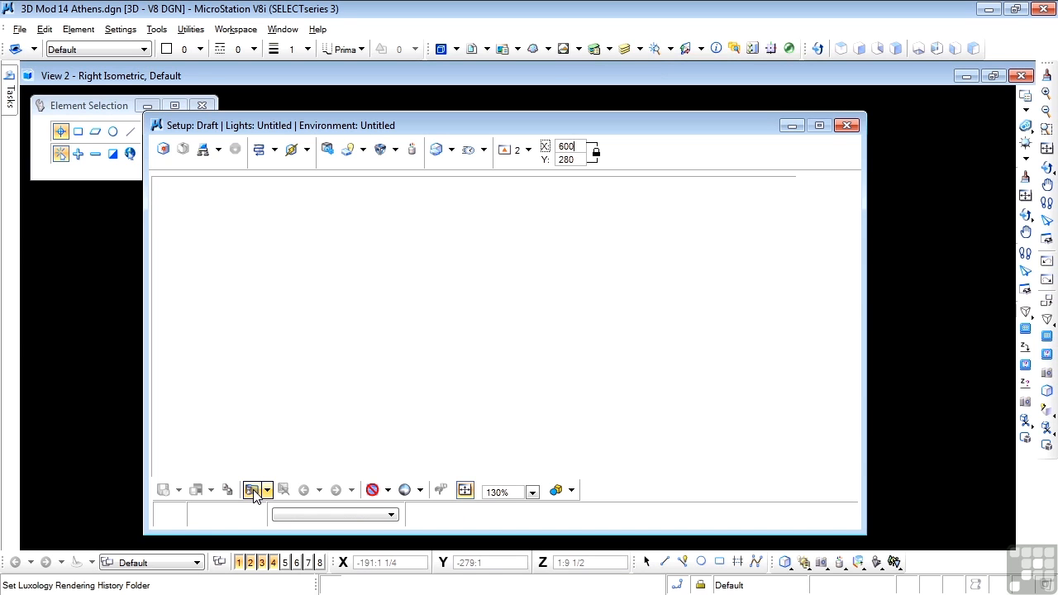
pyautogui.moveTo(343, 496)
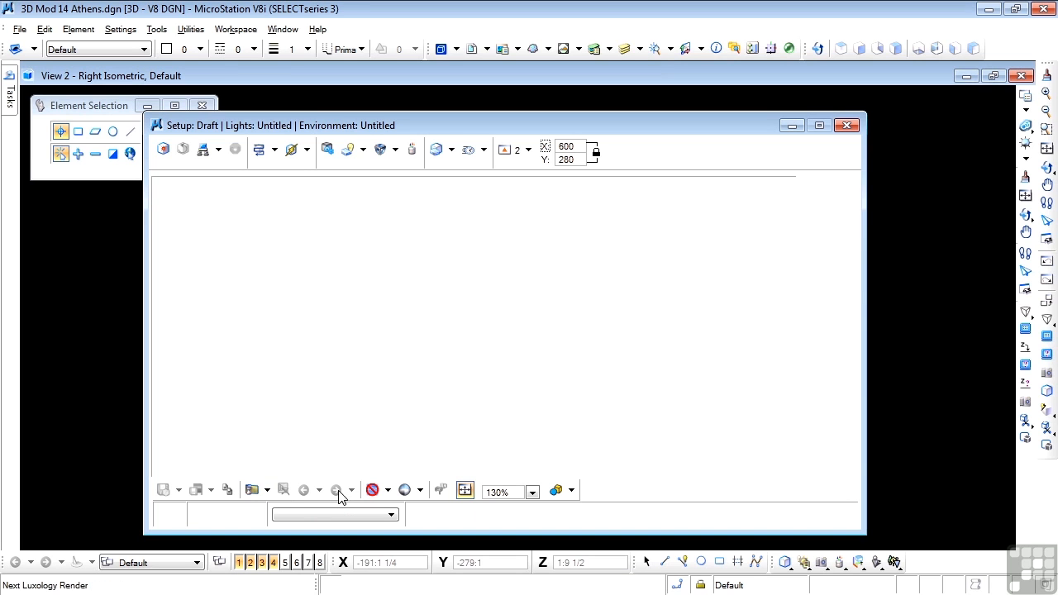
pyautogui.moveTo(306, 490)
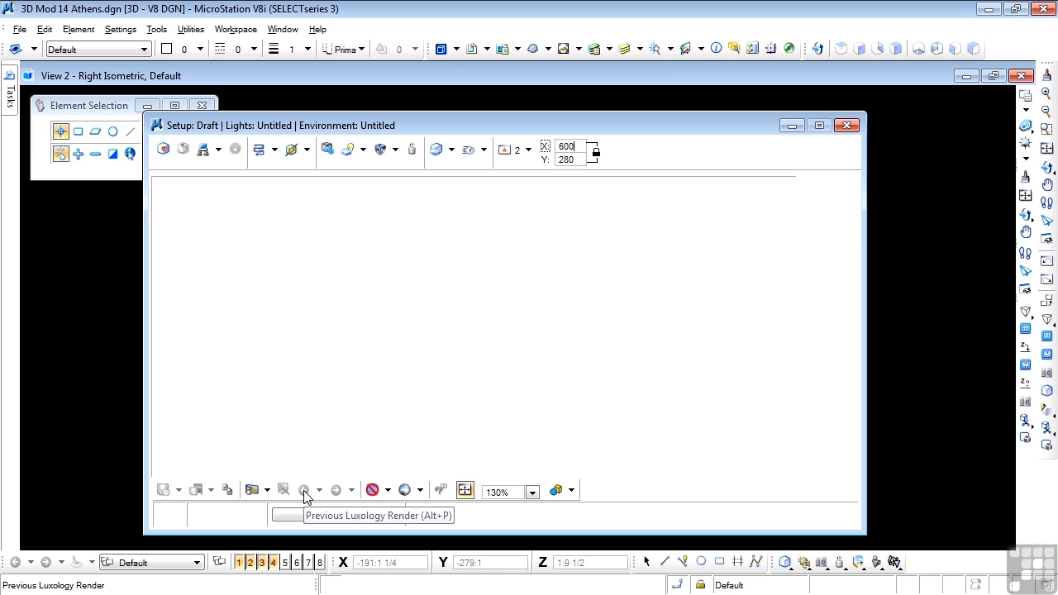
pyautogui.moveTo(284, 490)
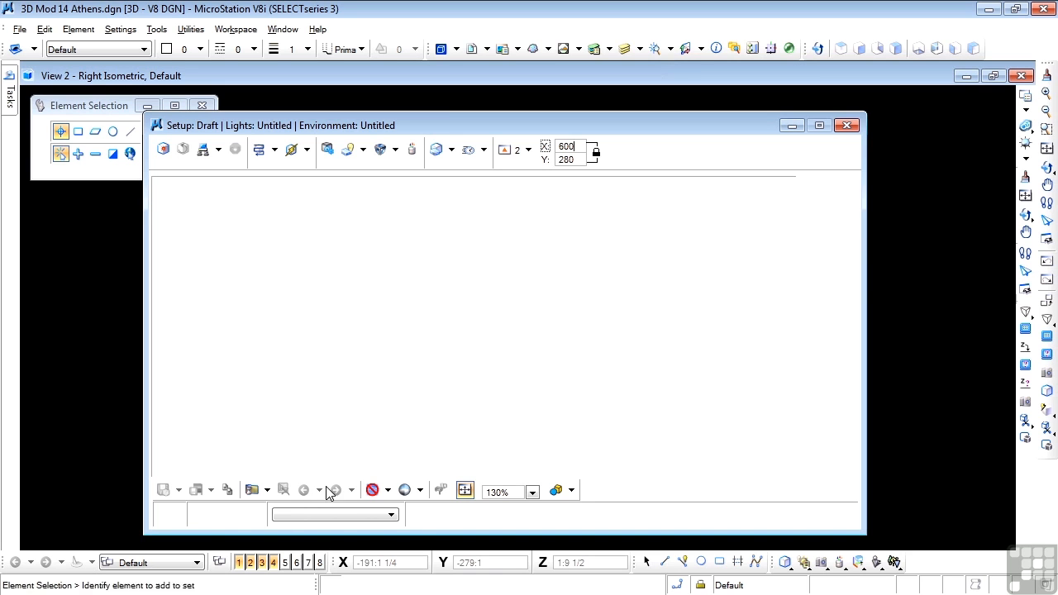
pyautogui.moveTo(304, 490)
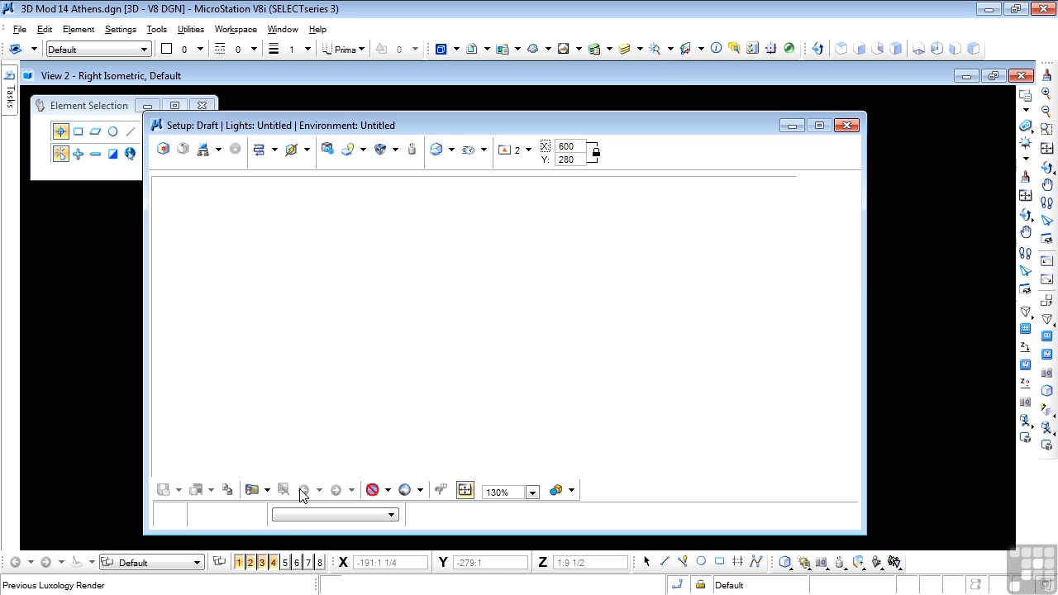
pyautogui.moveTo(310, 494)
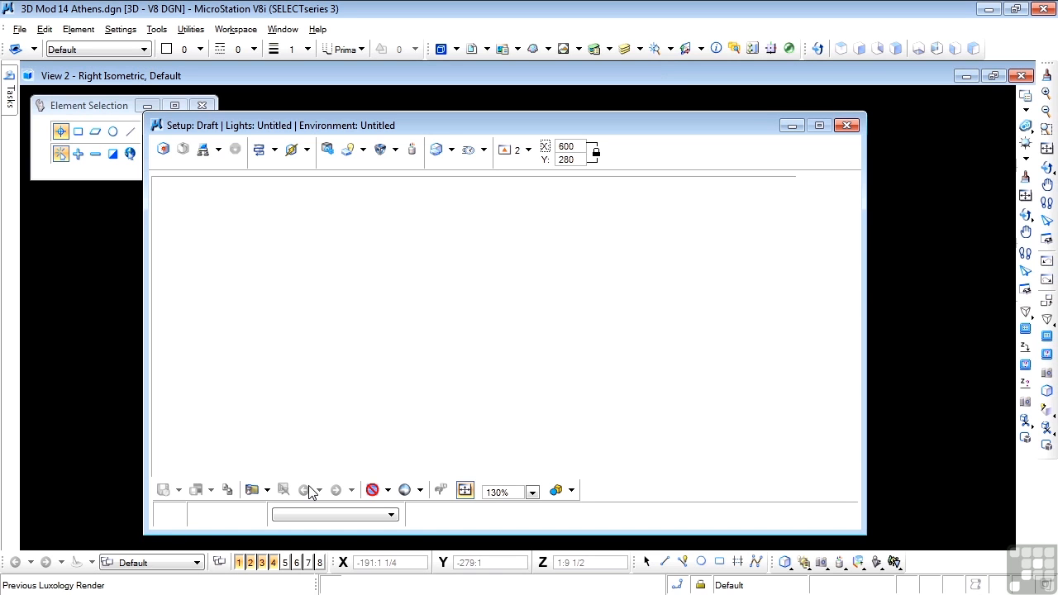
pyautogui.moveTo(337, 489)
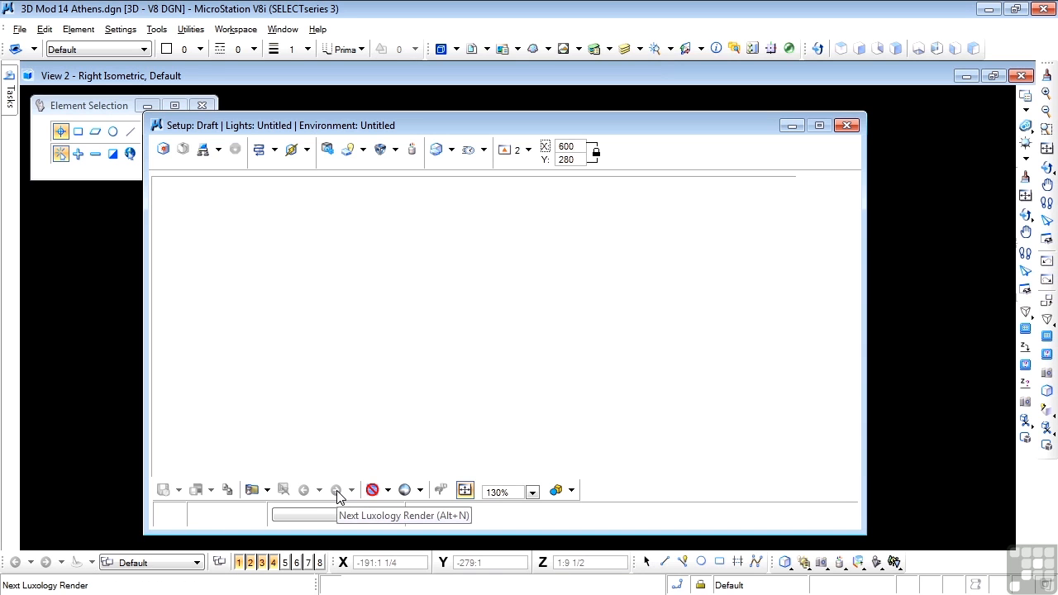
pyautogui.moveTo(373, 490)
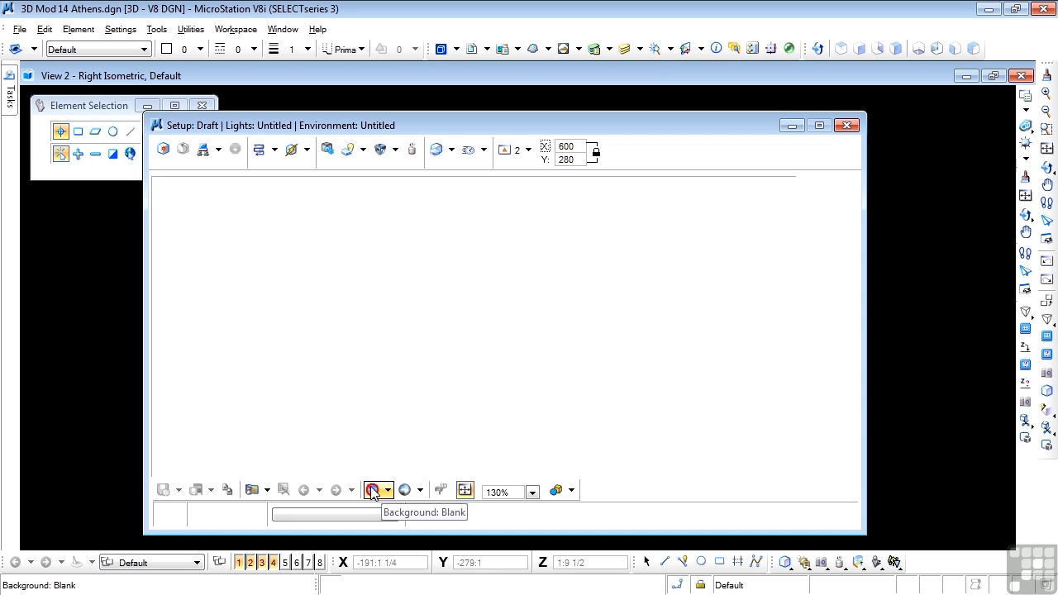
pyautogui.moveTo(405, 493)
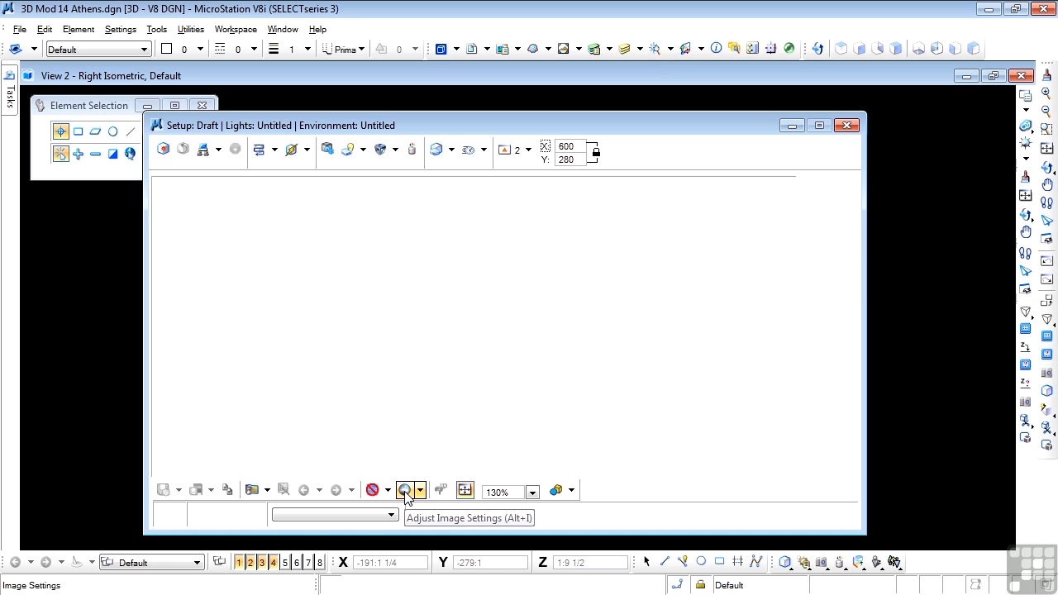
# Set image brightness to 0.0 in Luxology Image Settings and close the dialog
pyautogui.click(404, 490)
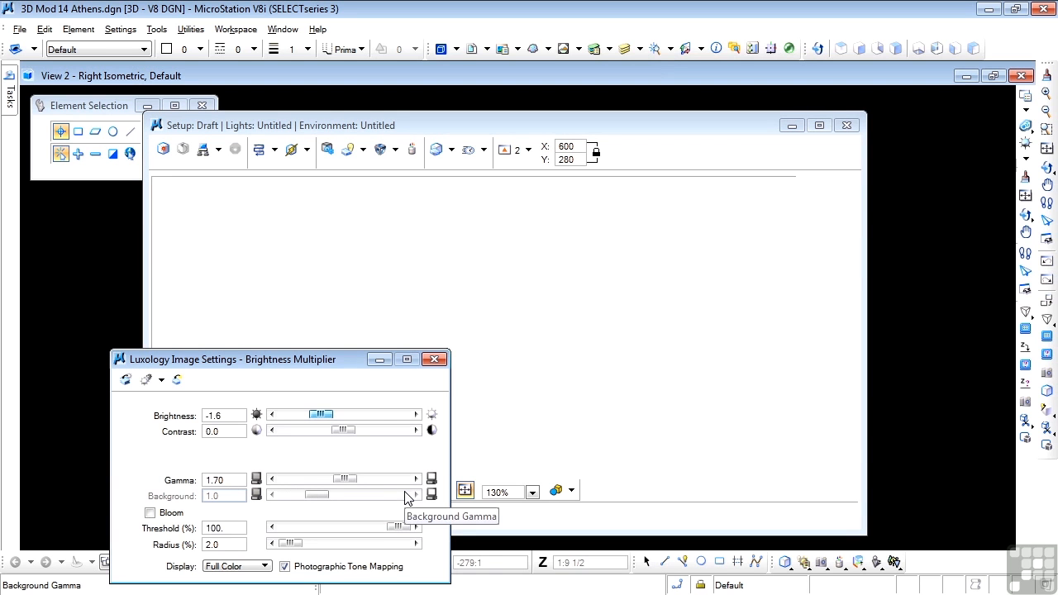
pyautogui.moveTo(321, 422)
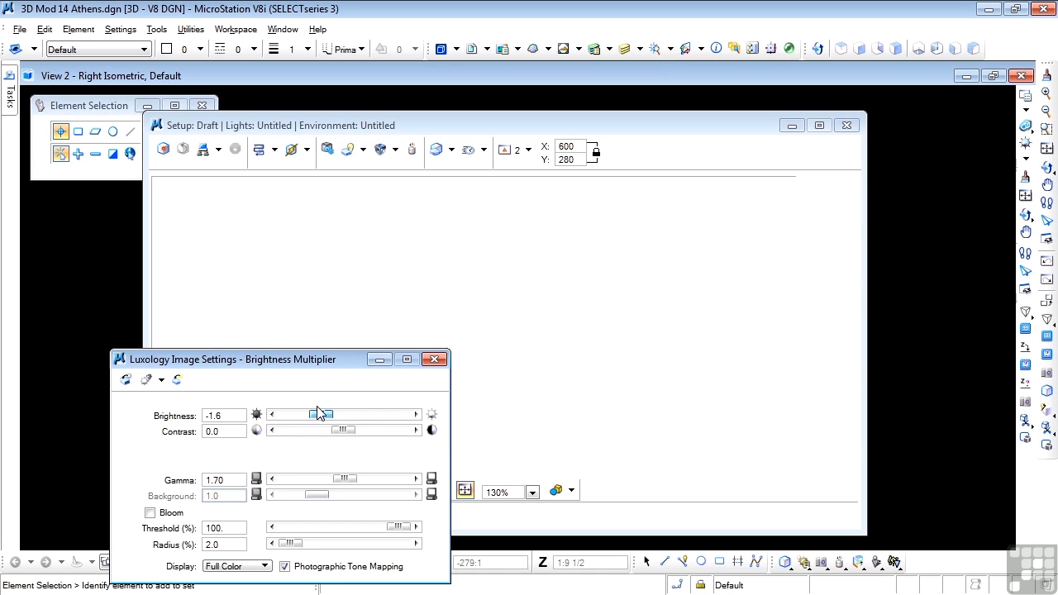
pyautogui.moveTo(321, 414); pyautogui.dragTo(358, 414)
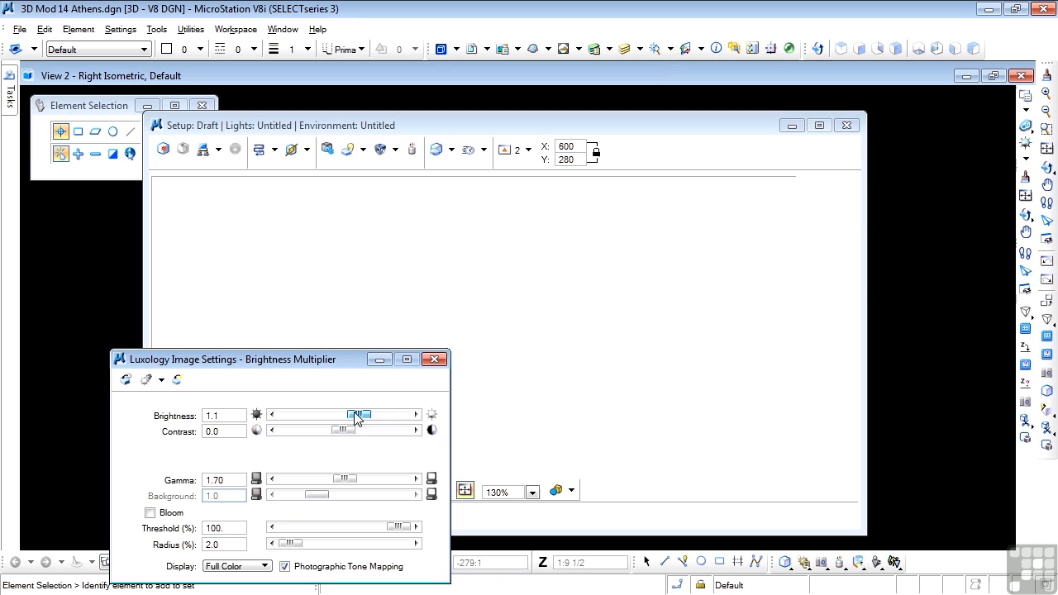
pyautogui.moveTo(360, 414); pyautogui.dragTo(340, 414)
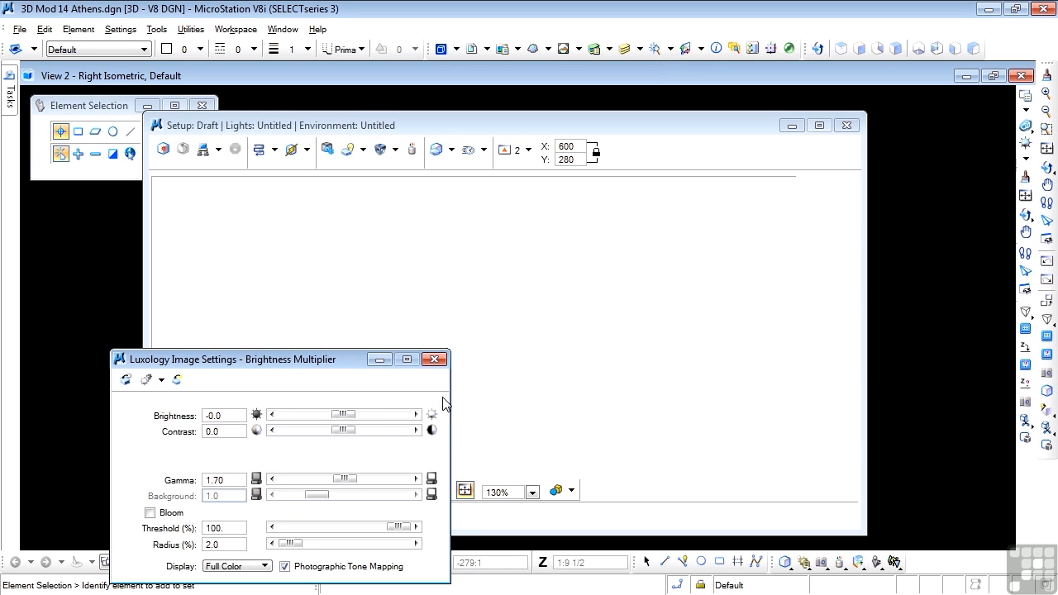
pyautogui.click(435, 359)
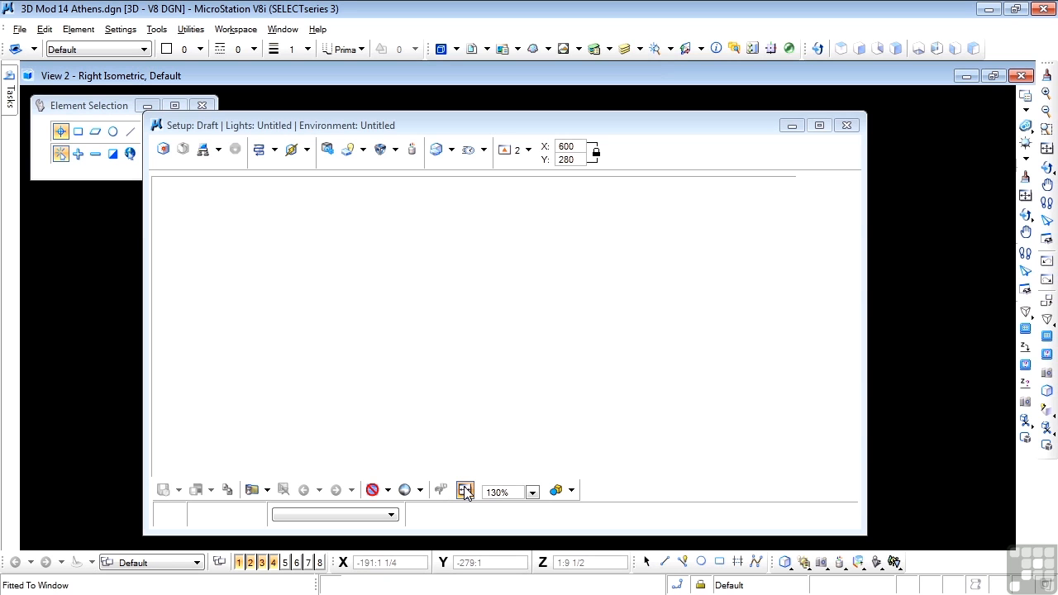
pyautogui.moveTo(466, 490)
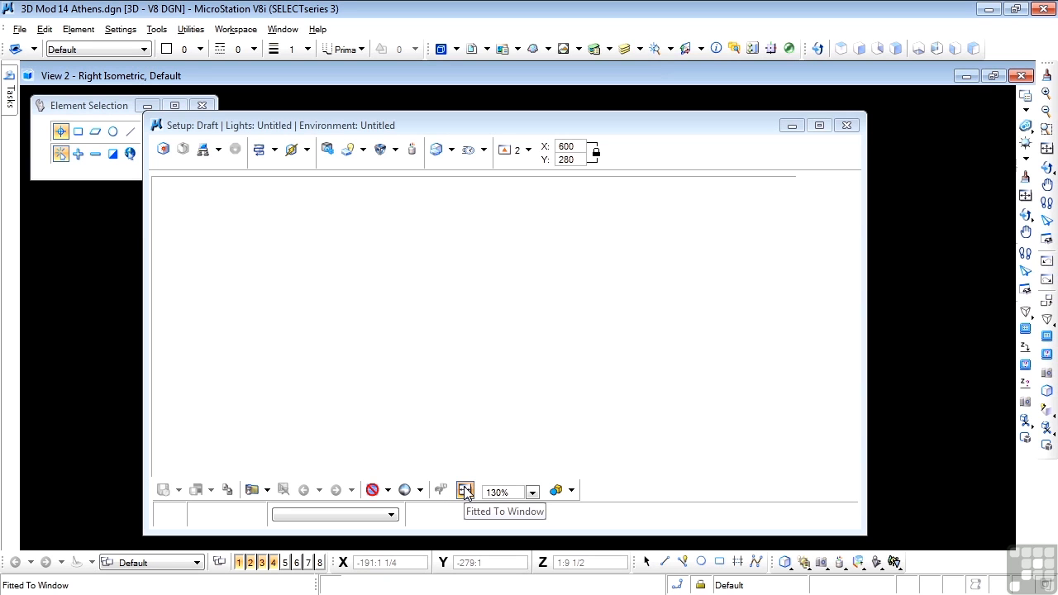
pyautogui.moveTo(557, 491)
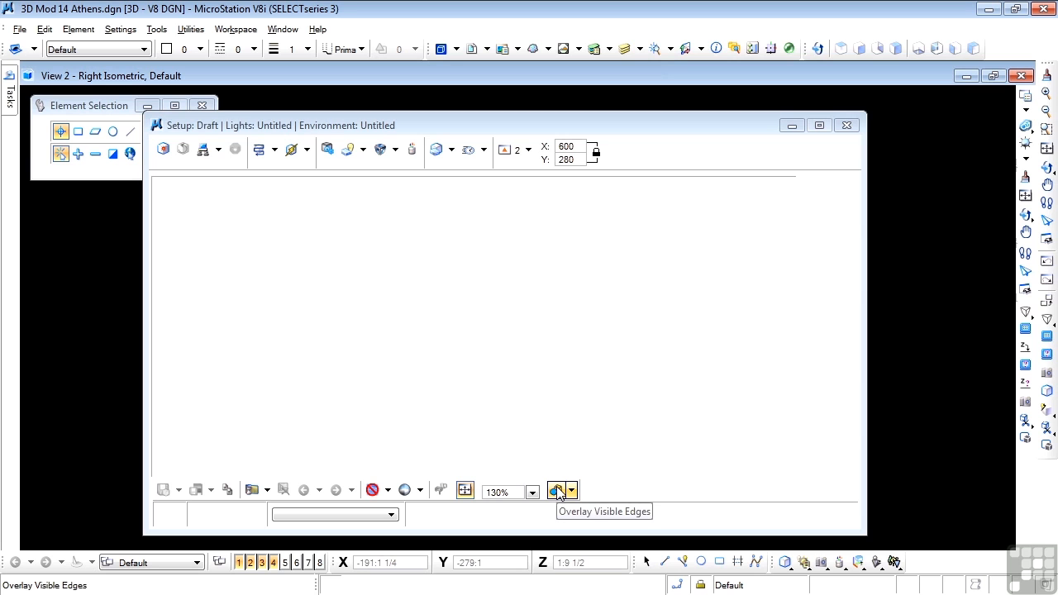